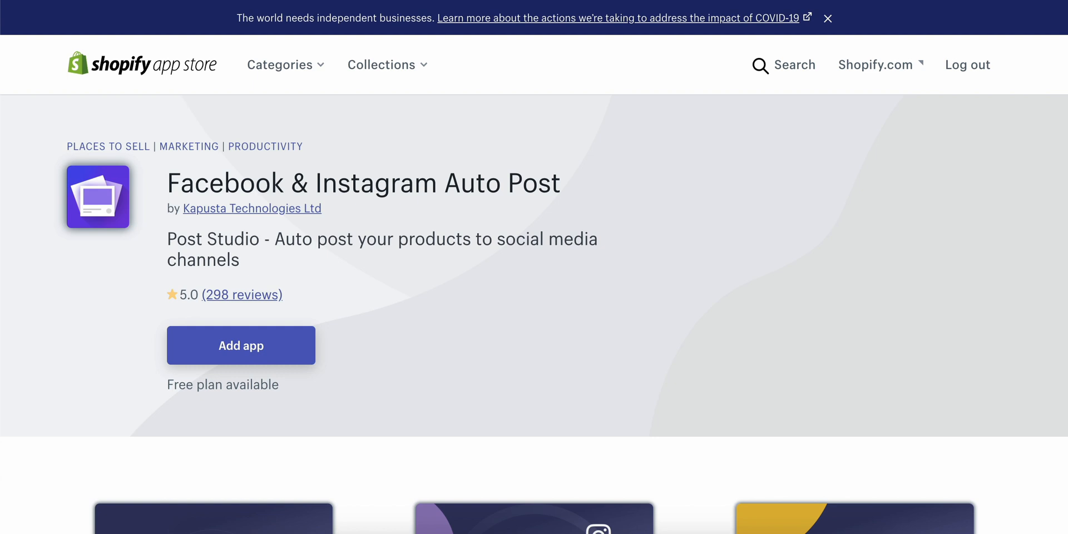
pyautogui.moveTo(712, 3)
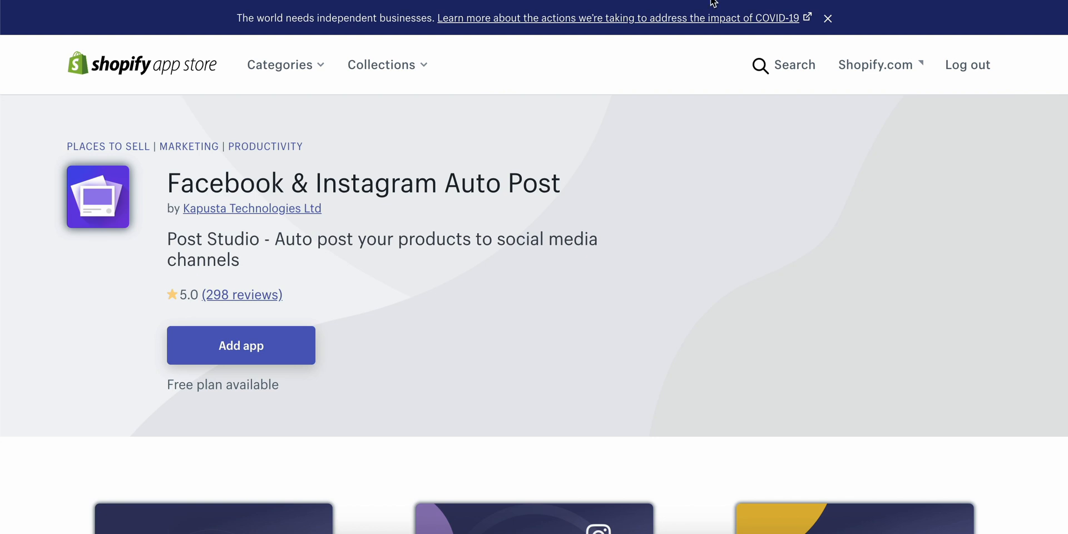
pyautogui.moveTo(674, 96)
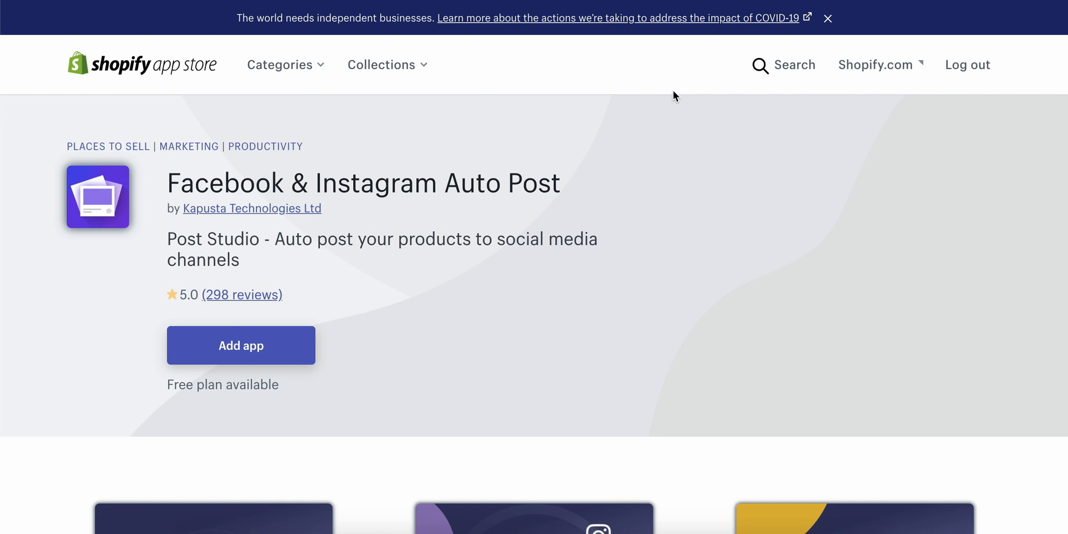
pyautogui.moveTo(682, 240)
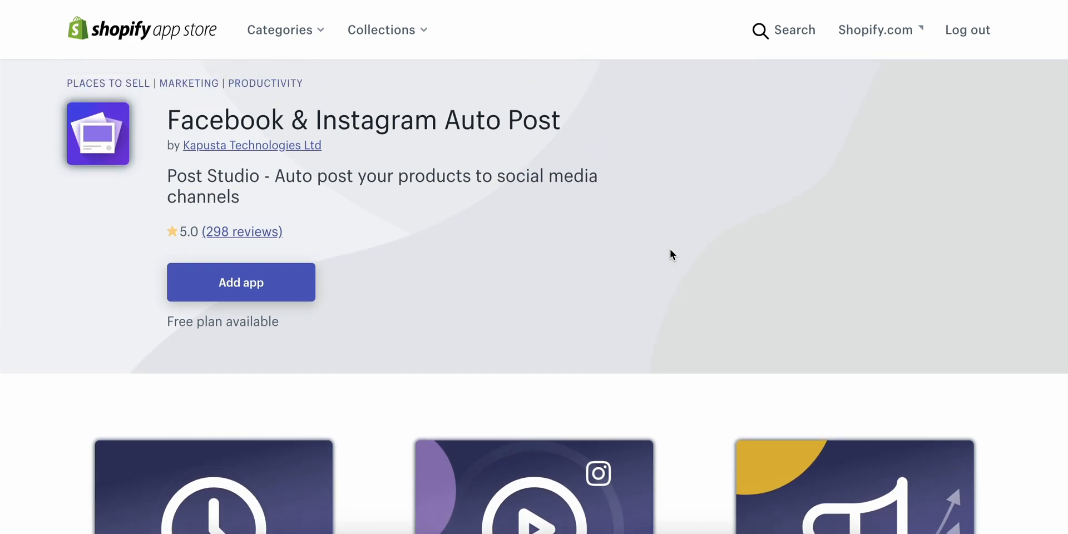
pyautogui.moveTo(326, 163)
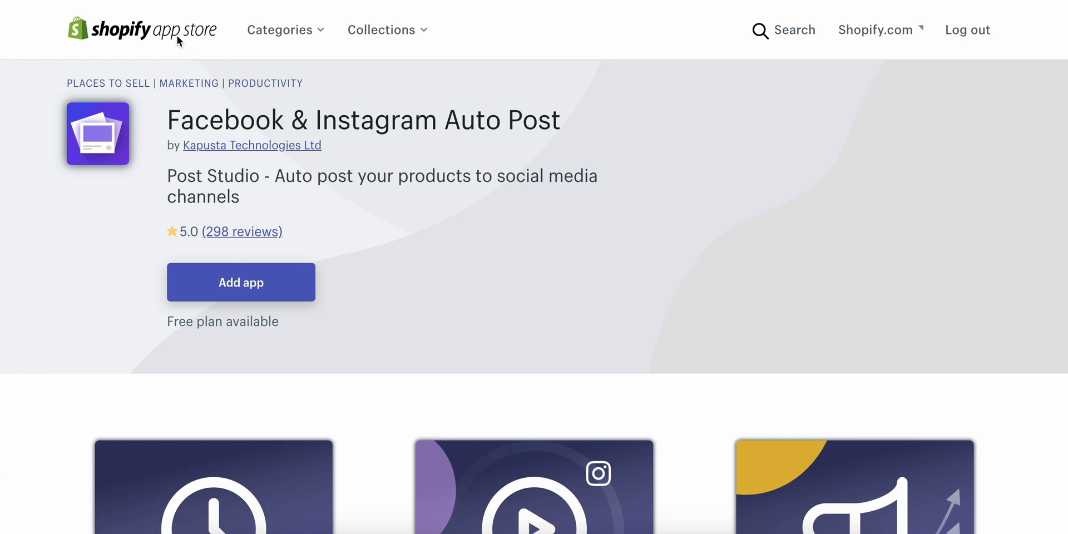
pyautogui.moveTo(164, 155)
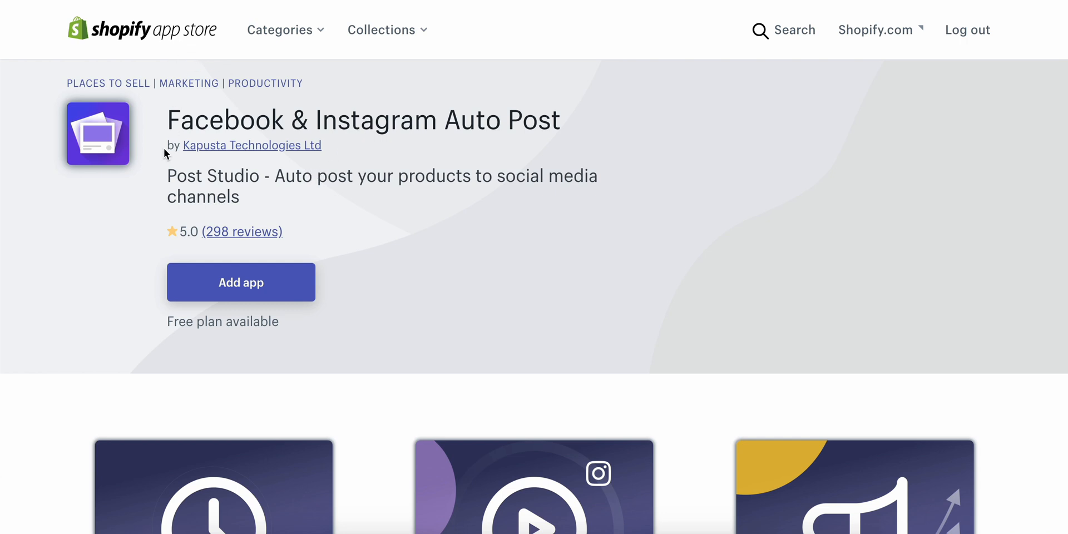
pyautogui.moveTo(164, 231)
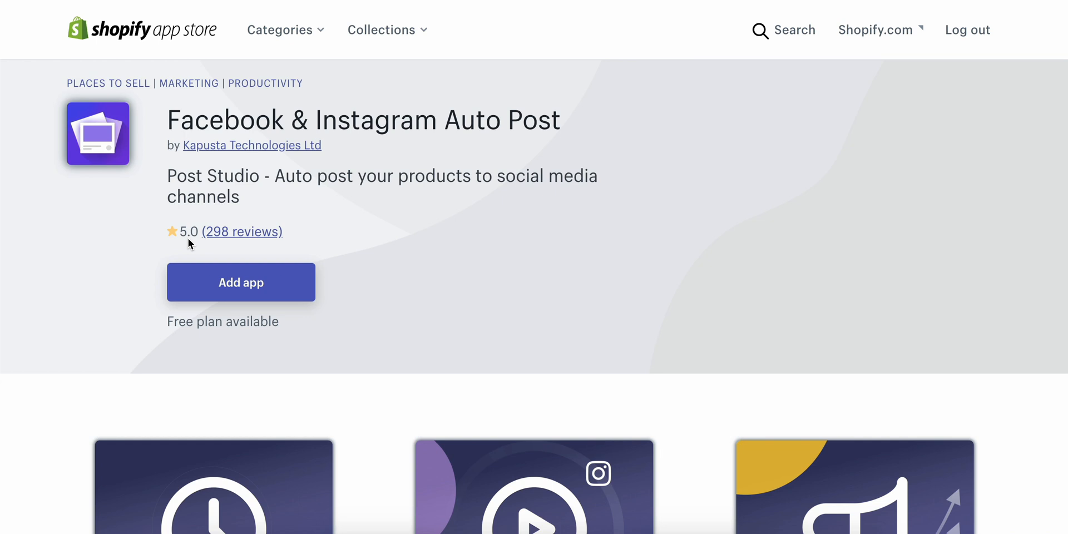
# Step: Scroll the listing to the three feature cards, Huge time saver! through Reach more customers daily
pyautogui.scroll(-3)
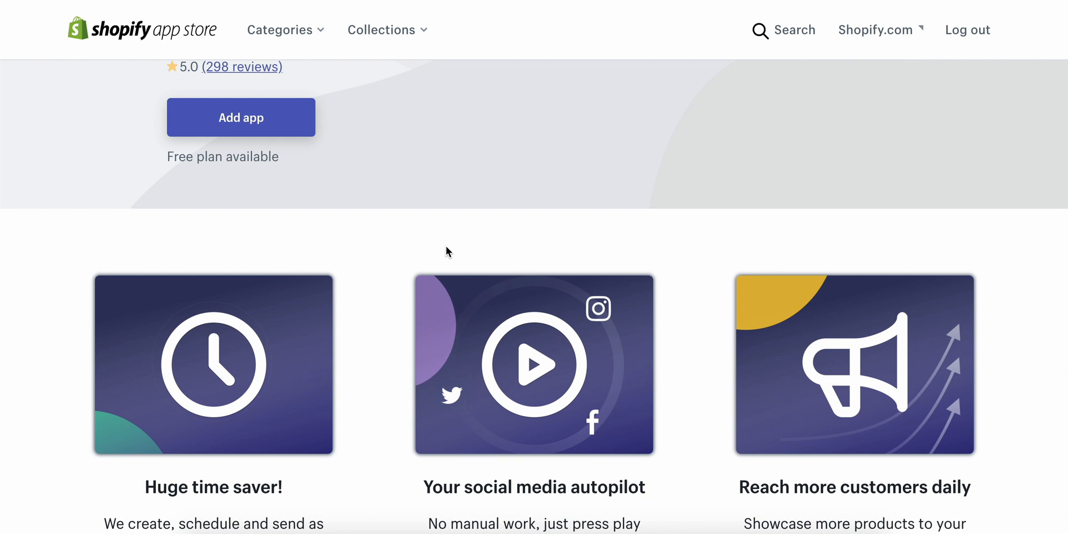
pyautogui.scroll(-3)
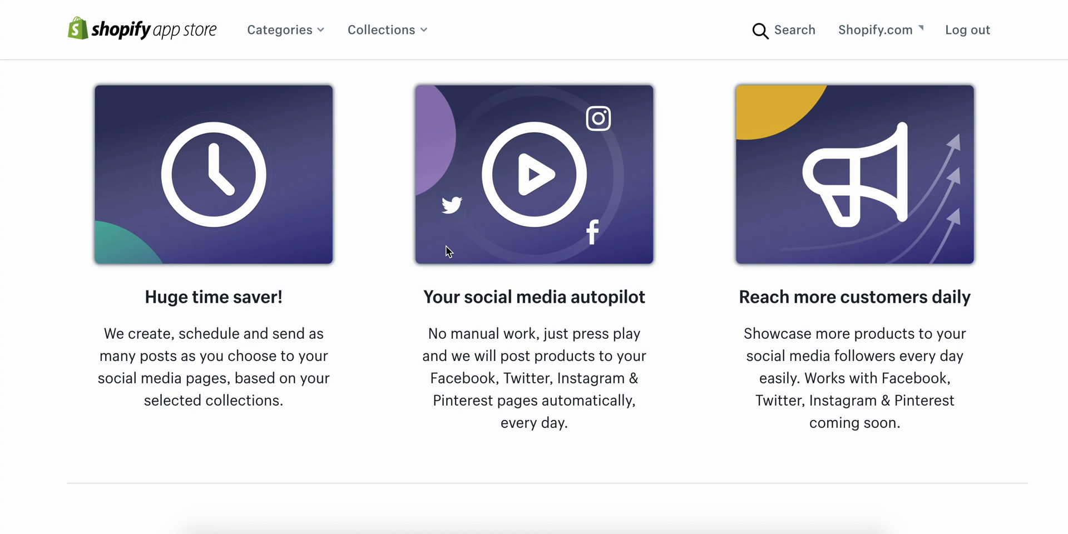
# Step: Scroll the listing down to its Media gallery section
pyautogui.scroll(-3)
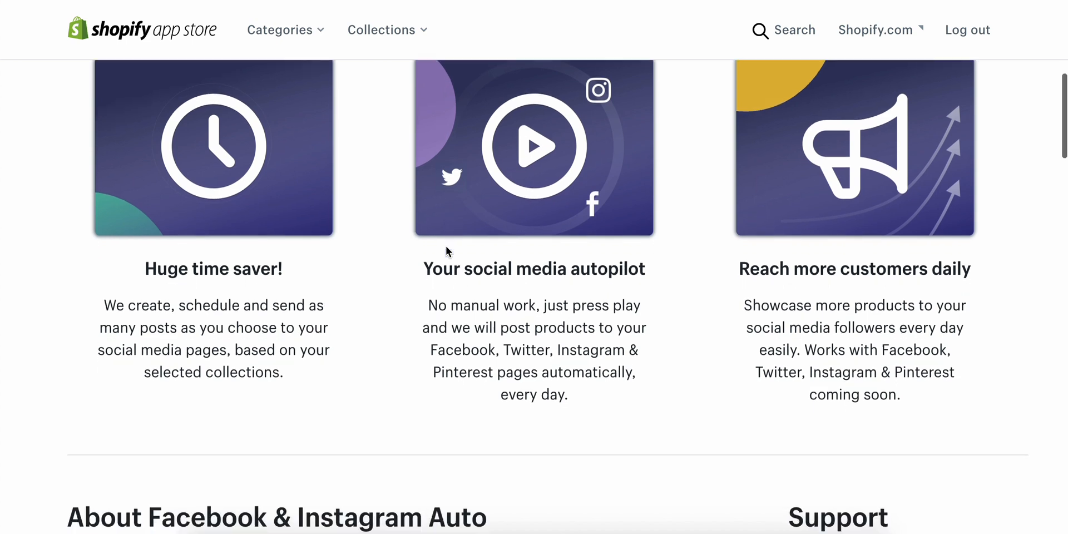
pyautogui.scroll(-3)
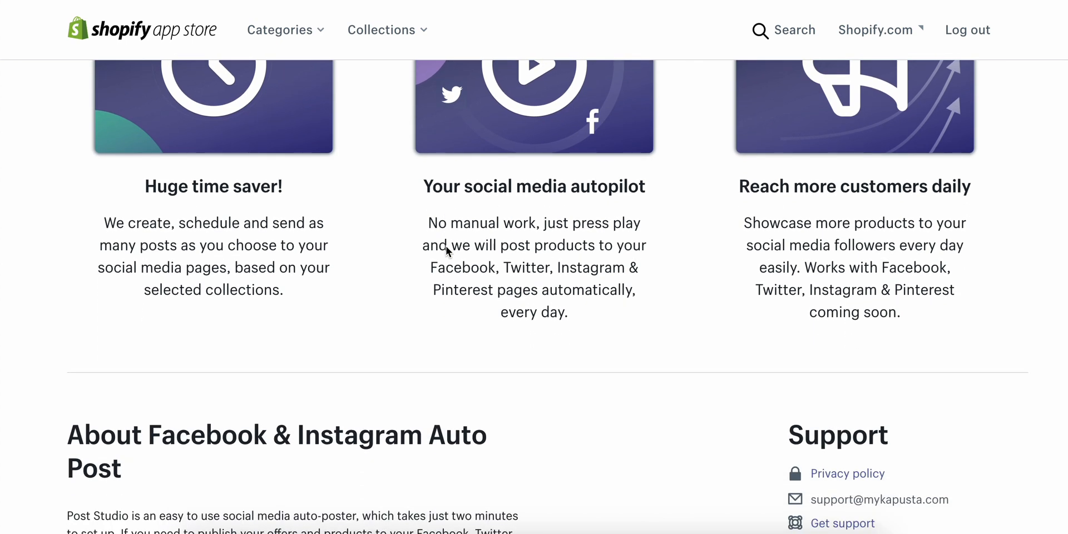
pyautogui.scroll(-3)
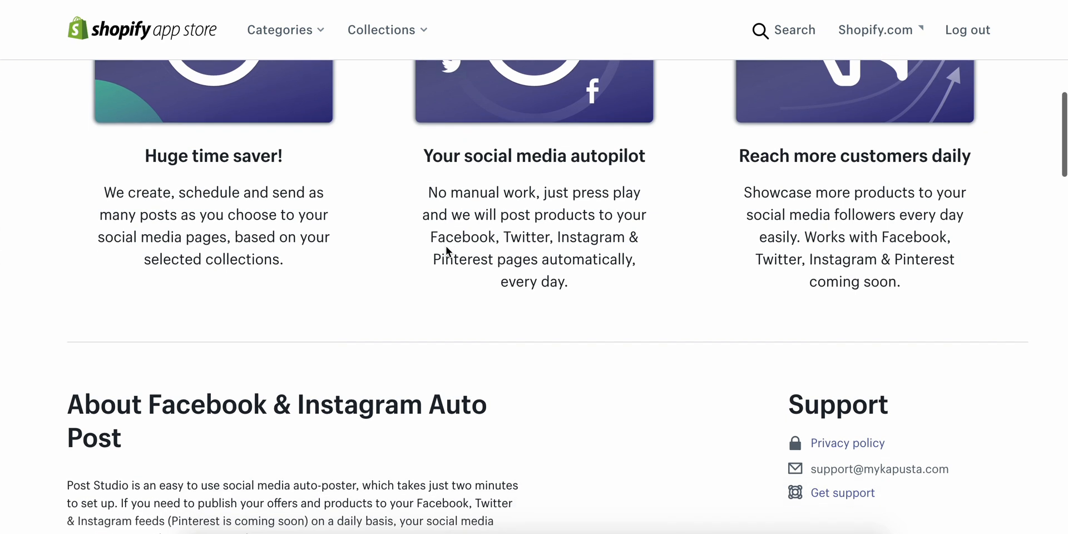
pyautogui.scroll(-3)
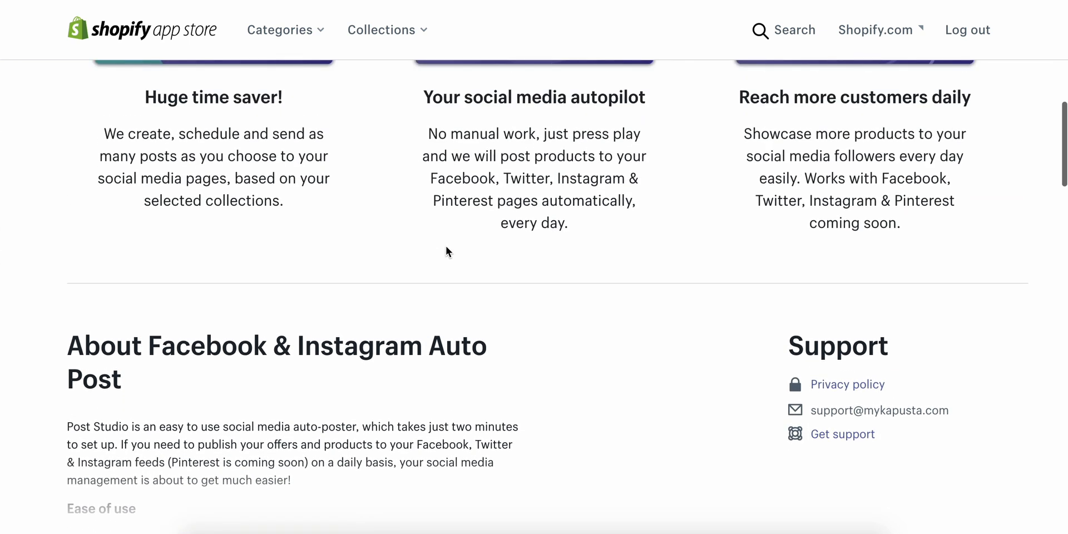
pyautogui.scroll(3)
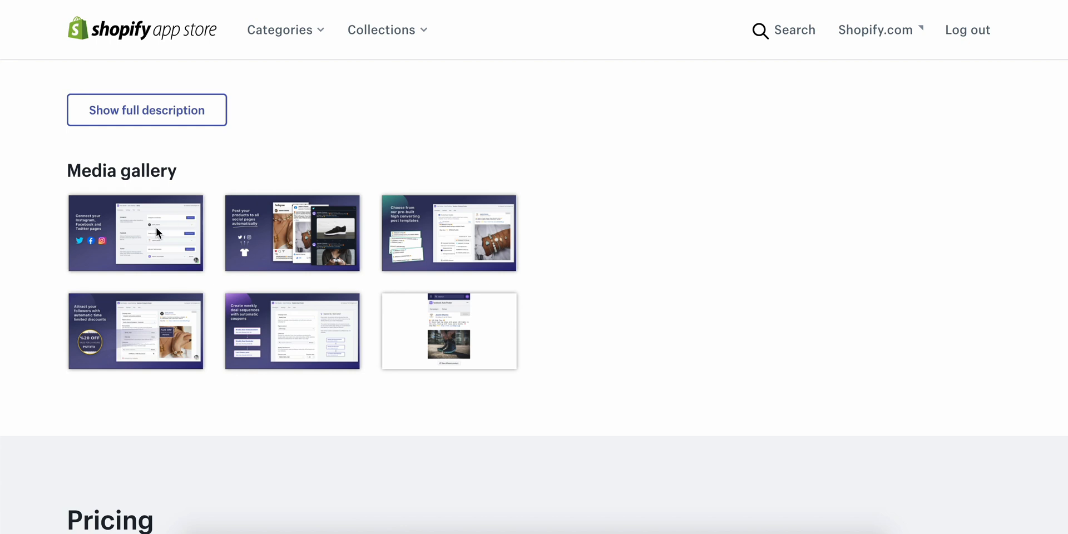
# Step: Enlarge the first Connect pages screenshot and advance to the Post your products slide
pyautogui.click(135, 232)
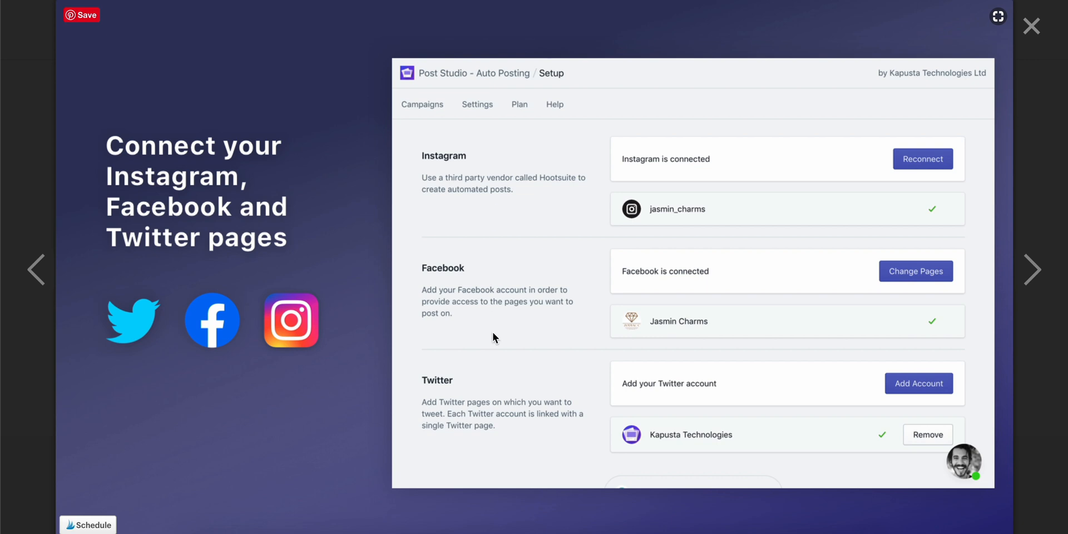
pyautogui.moveTo(888, 181)
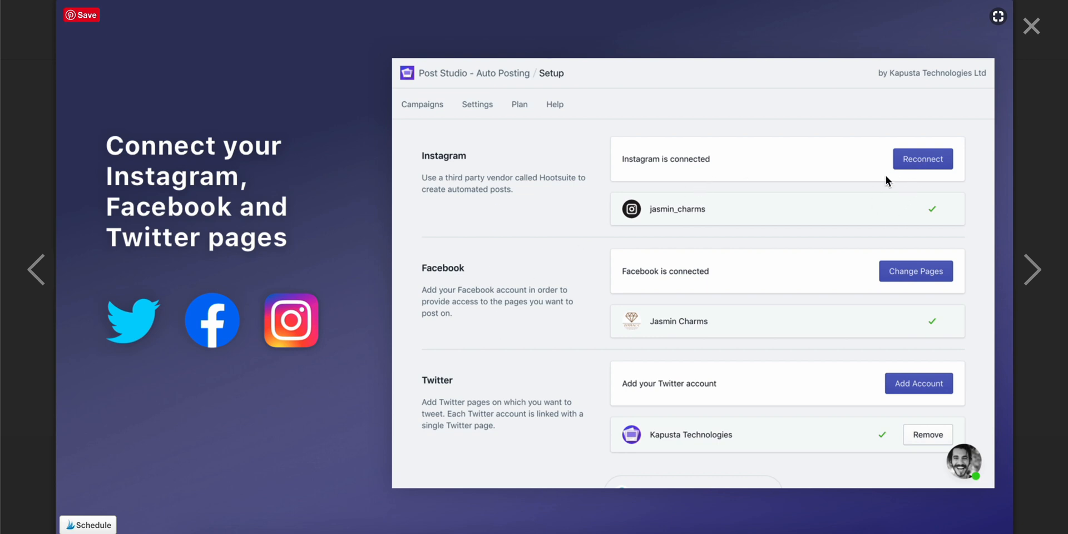
pyautogui.click(1033, 269)
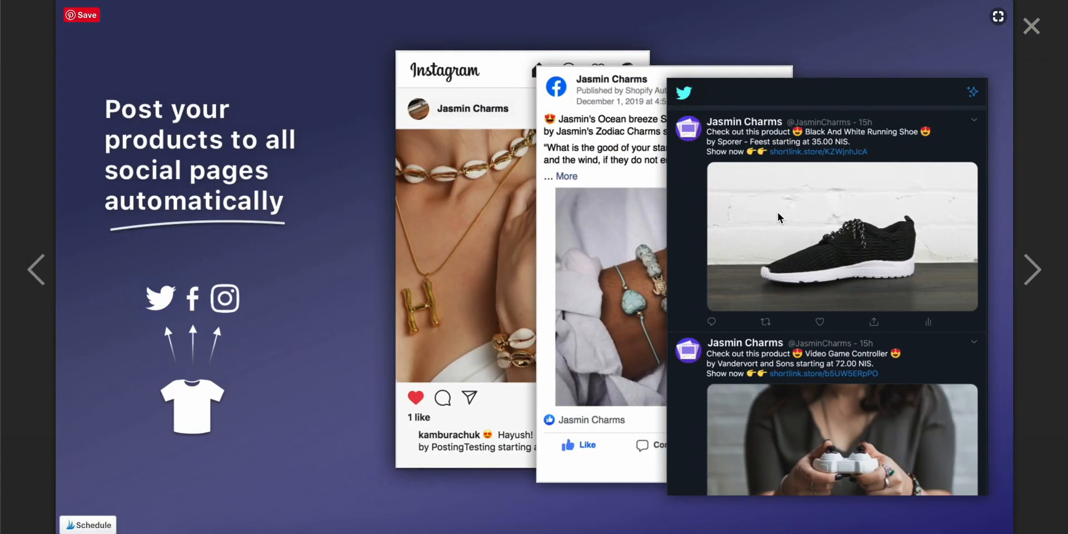
pyautogui.moveTo(689, 210)
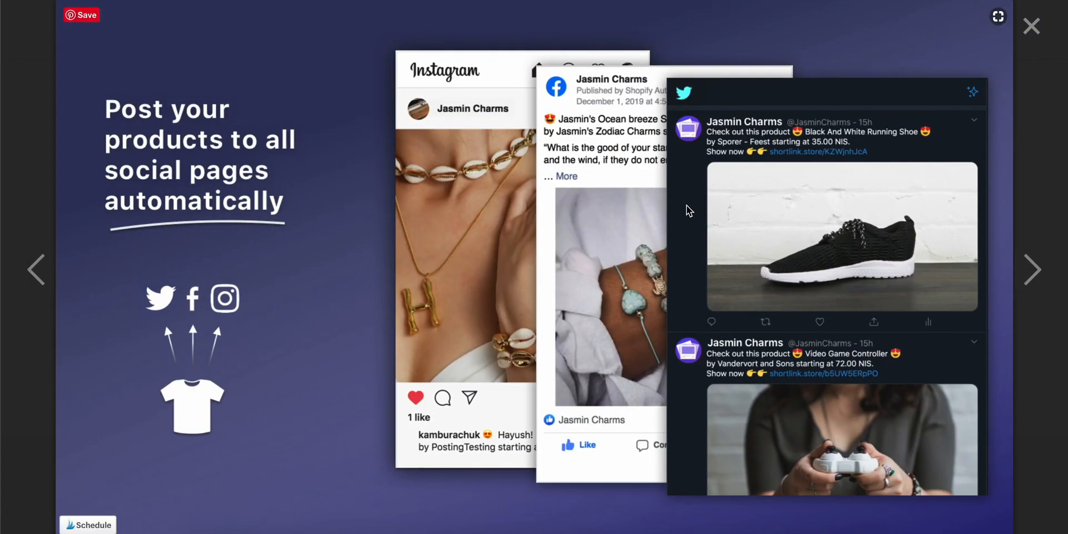
pyautogui.moveTo(497, 235)
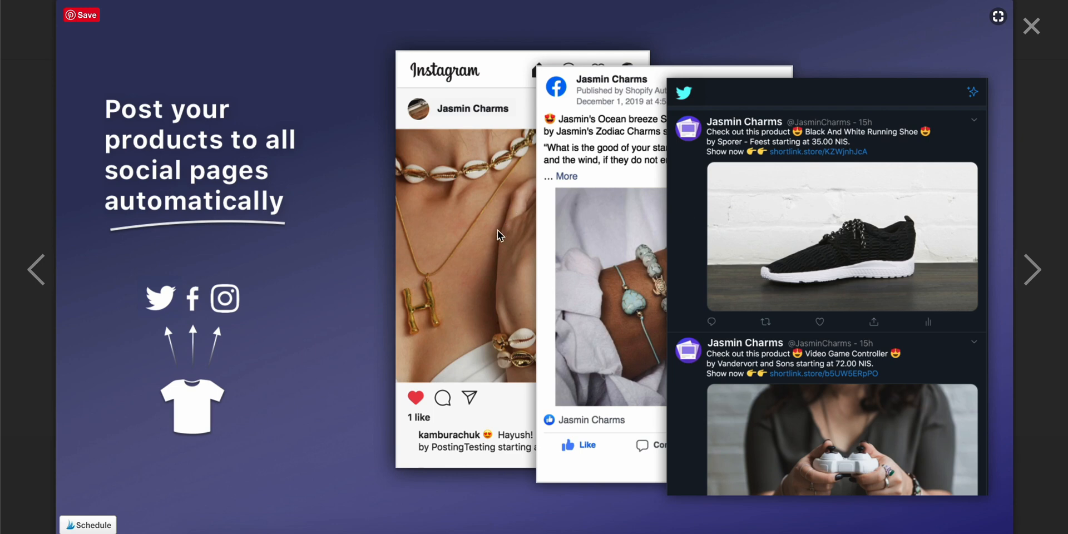
pyautogui.moveTo(773, 204)
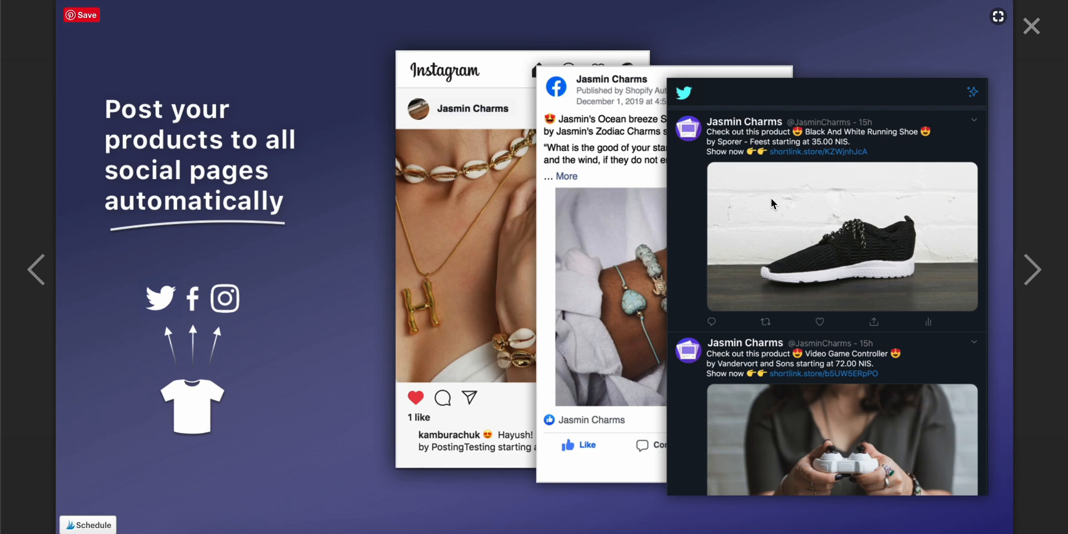
pyautogui.click(1033, 269)
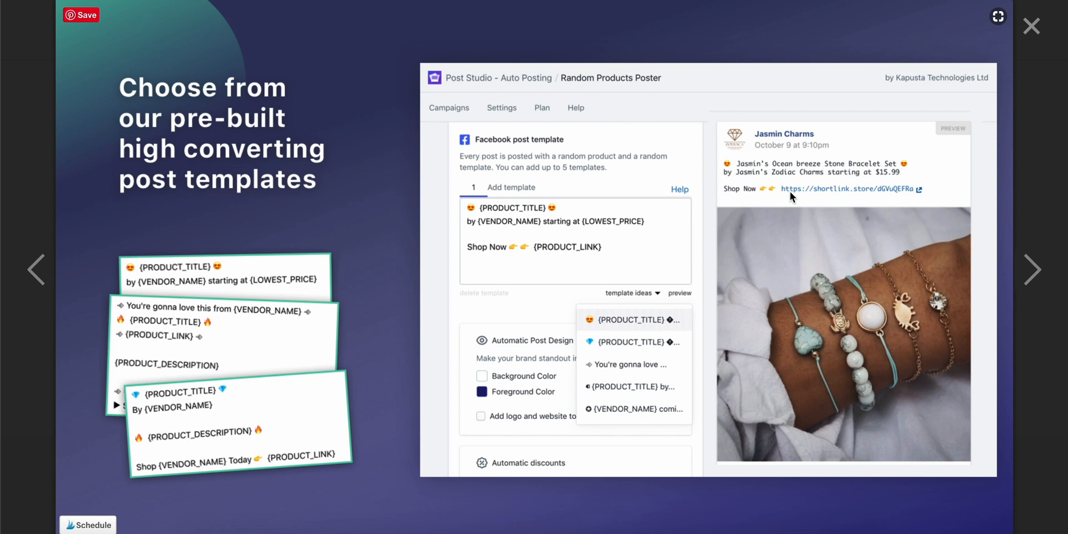
pyautogui.moveTo(479, 129)
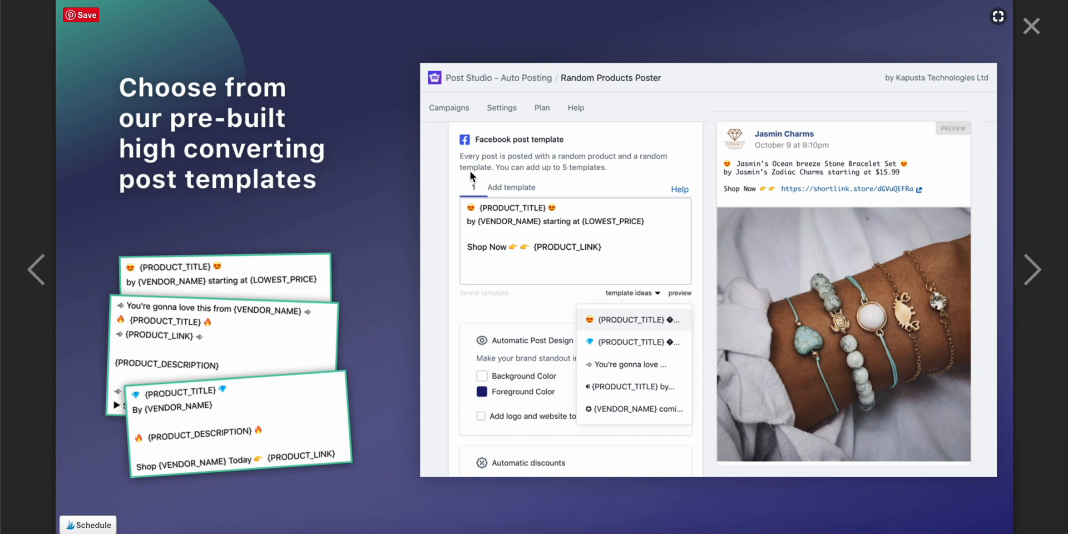
pyautogui.moveTo(625, 353)
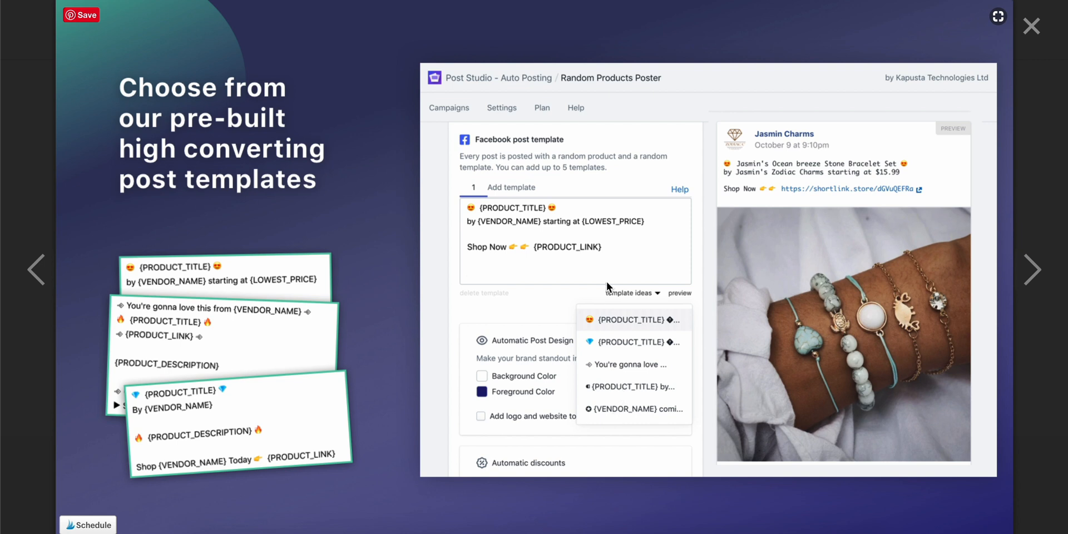
pyautogui.moveTo(637, 271)
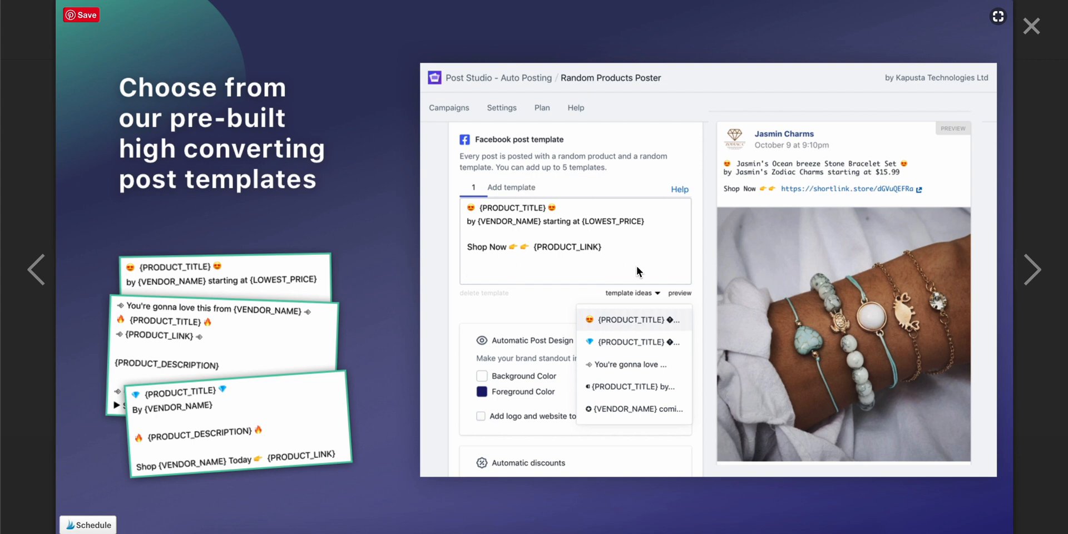
pyautogui.moveTo(516, 387)
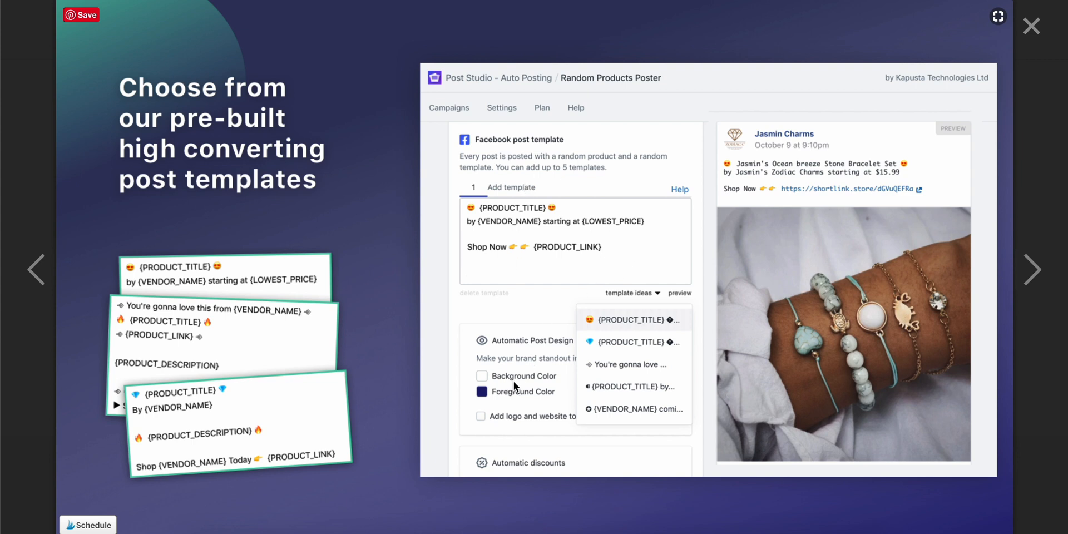
pyautogui.moveTo(518, 319)
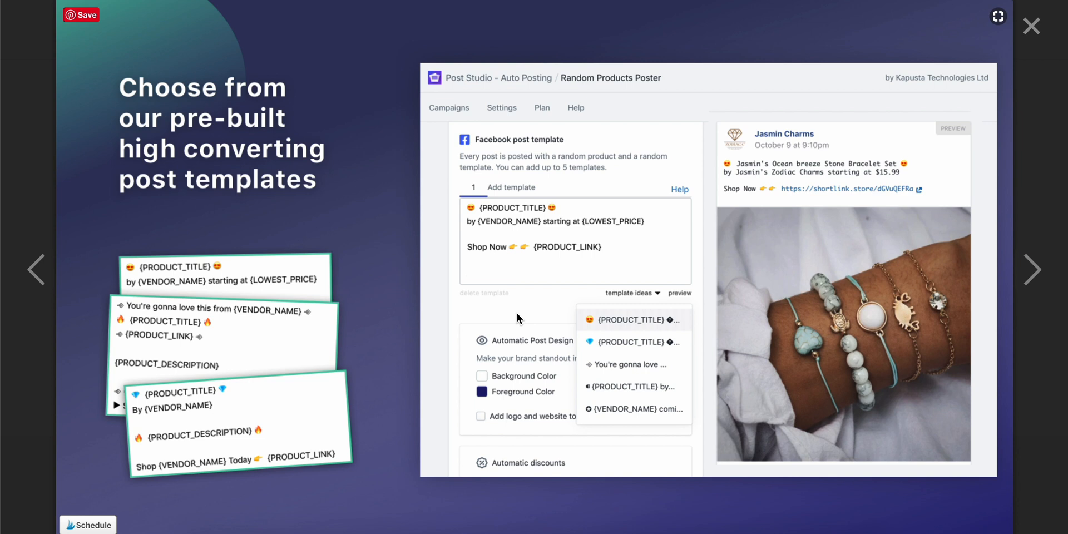
pyautogui.moveTo(498, 423)
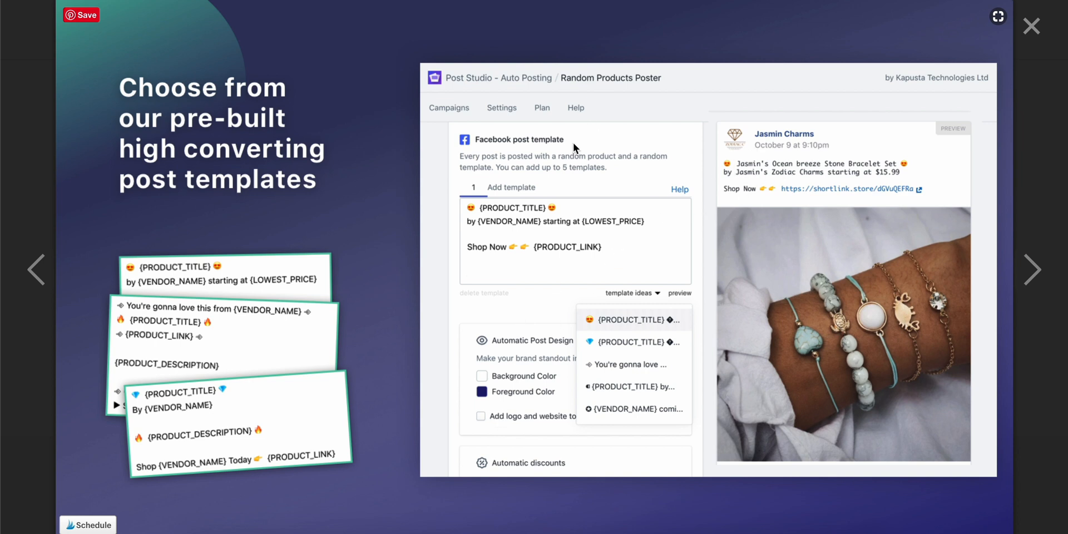
pyautogui.moveTo(521, 340)
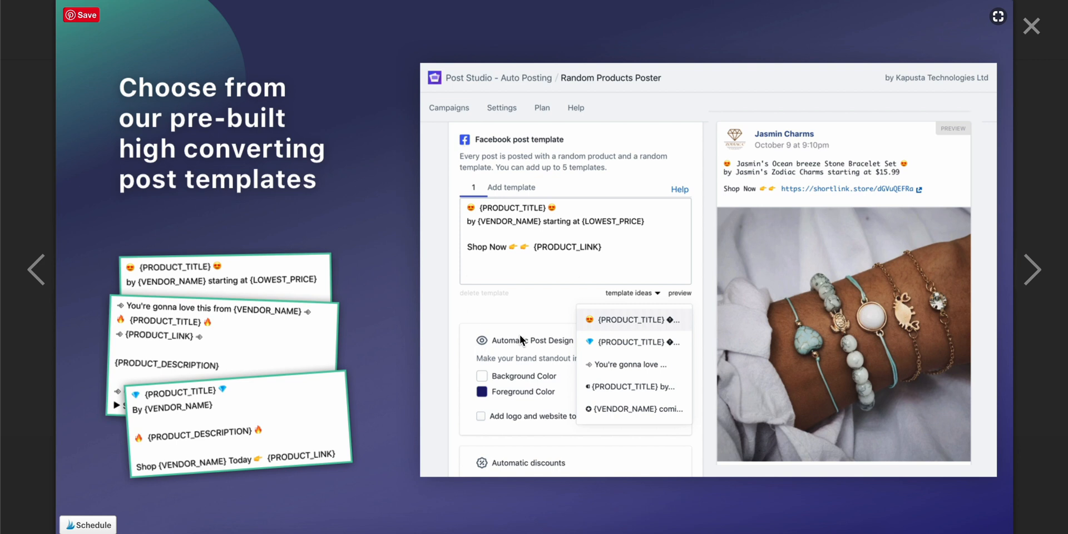
pyautogui.moveTo(532, 335)
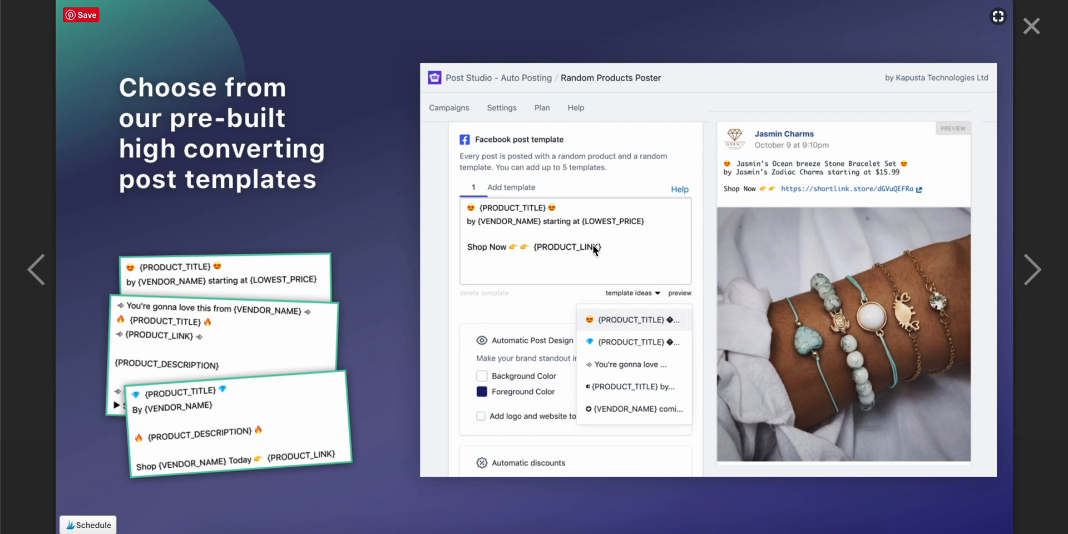
pyautogui.moveTo(874, 176)
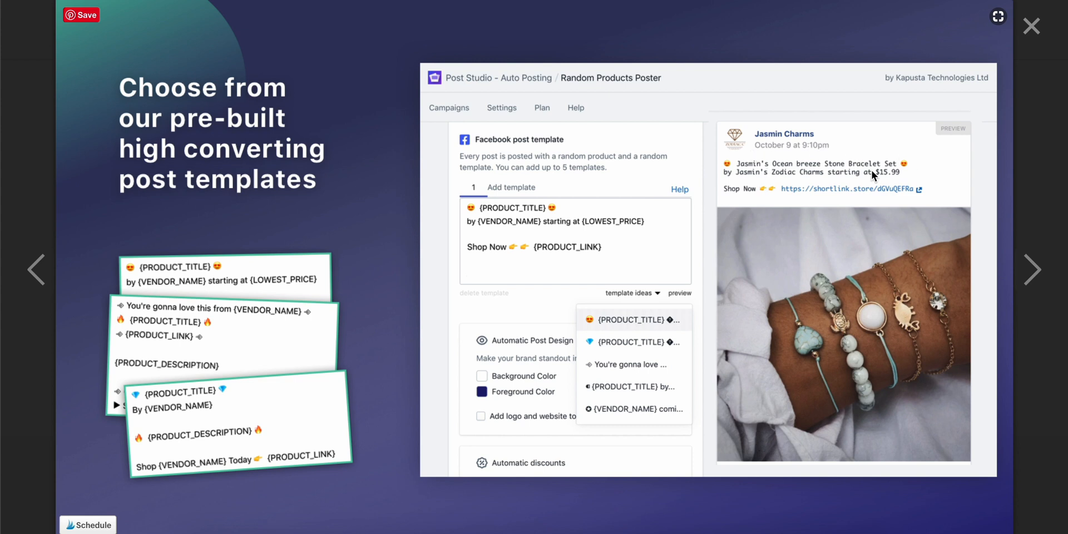
pyautogui.moveTo(924, 337)
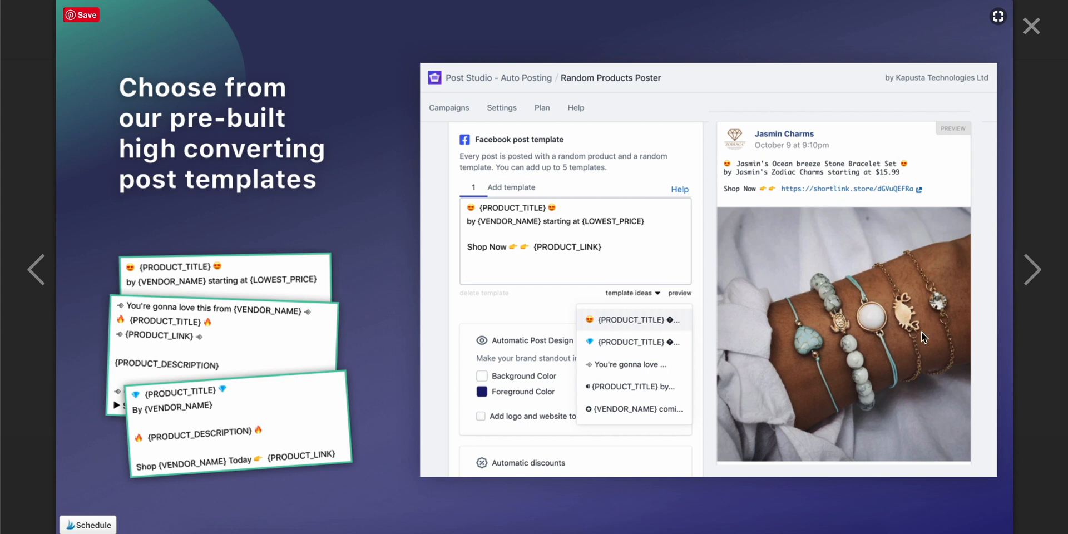
pyautogui.moveTo(821, 295)
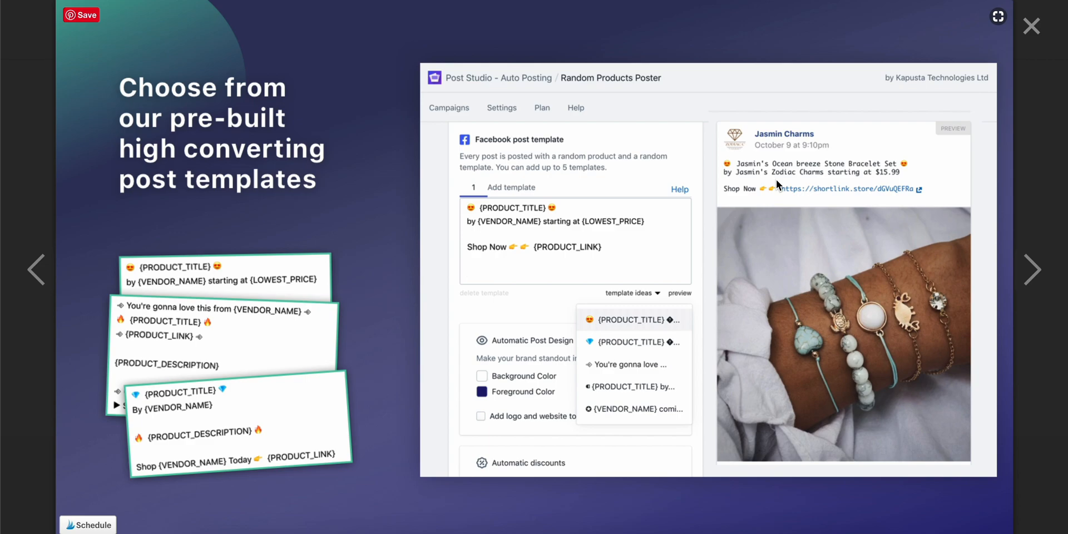
# Step: Advance the lightbox to the automatic time-limited discounts for followers screenshot
pyautogui.click(1031, 270)
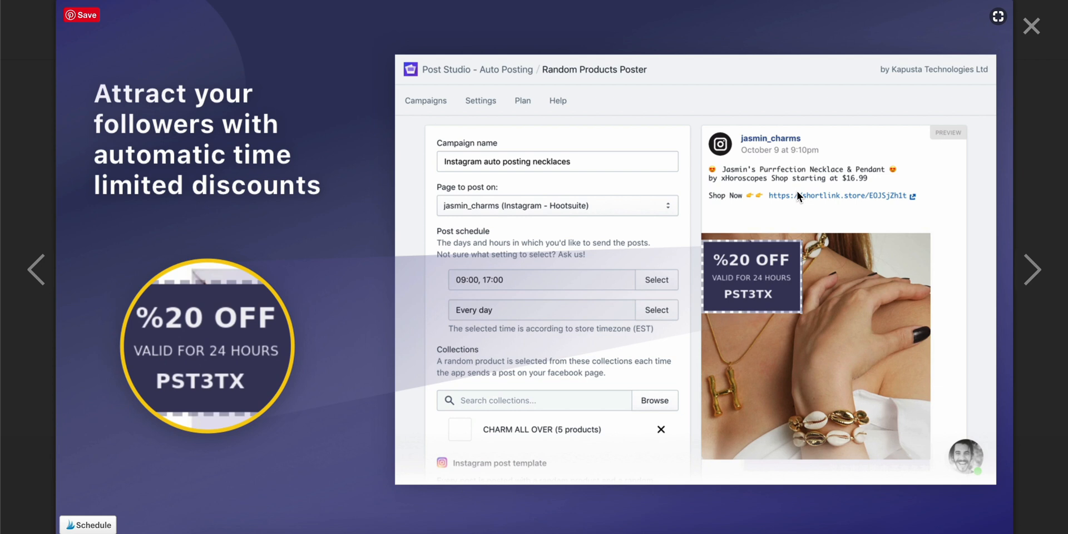
pyautogui.moveTo(407, 220)
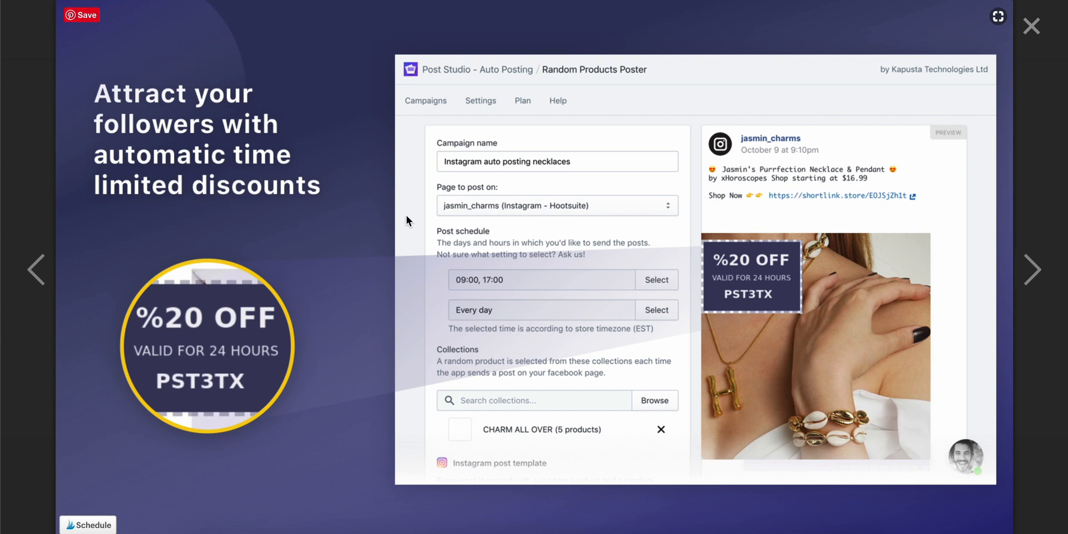
pyautogui.moveTo(253, 327)
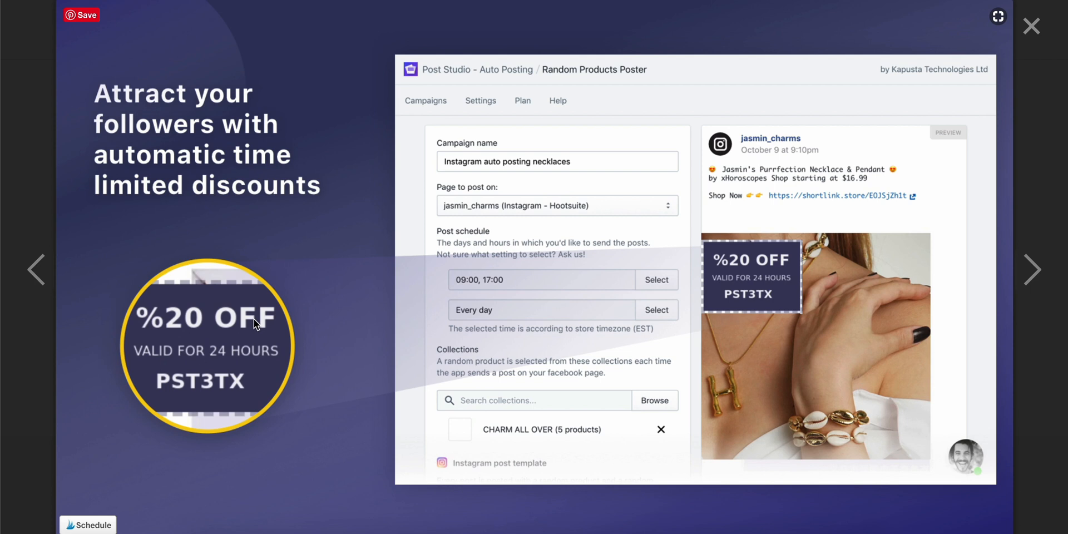
pyautogui.moveTo(405, 265)
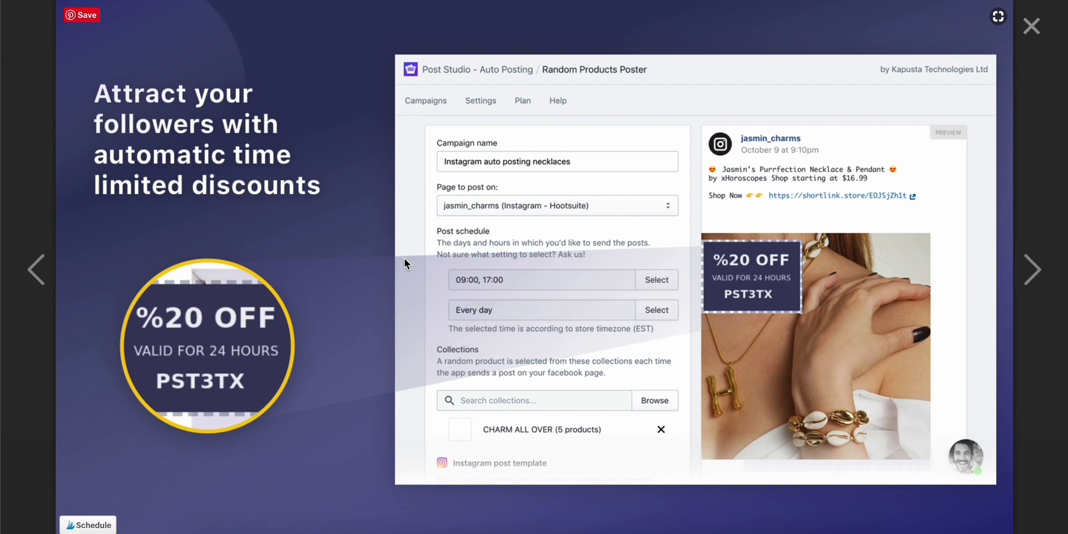
pyautogui.moveTo(414, 257)
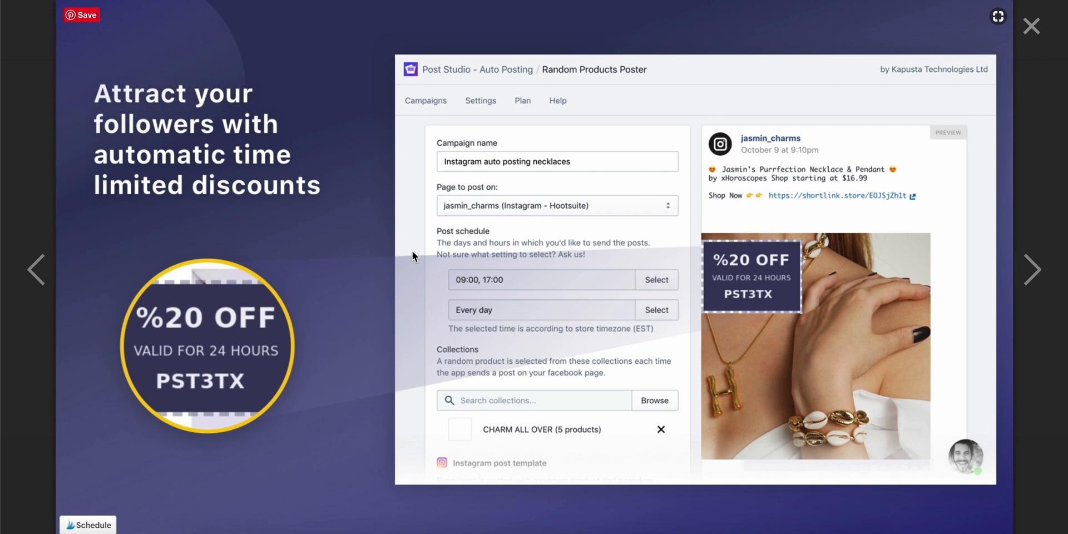
pyautogui.moveTo(742, 285)
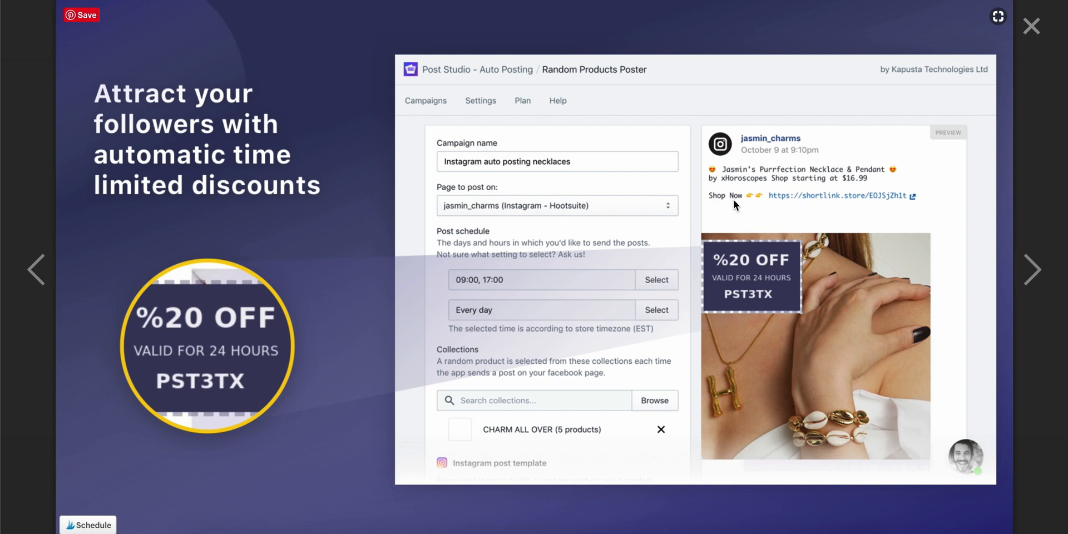
pyautogui.moveTo(721, 277)
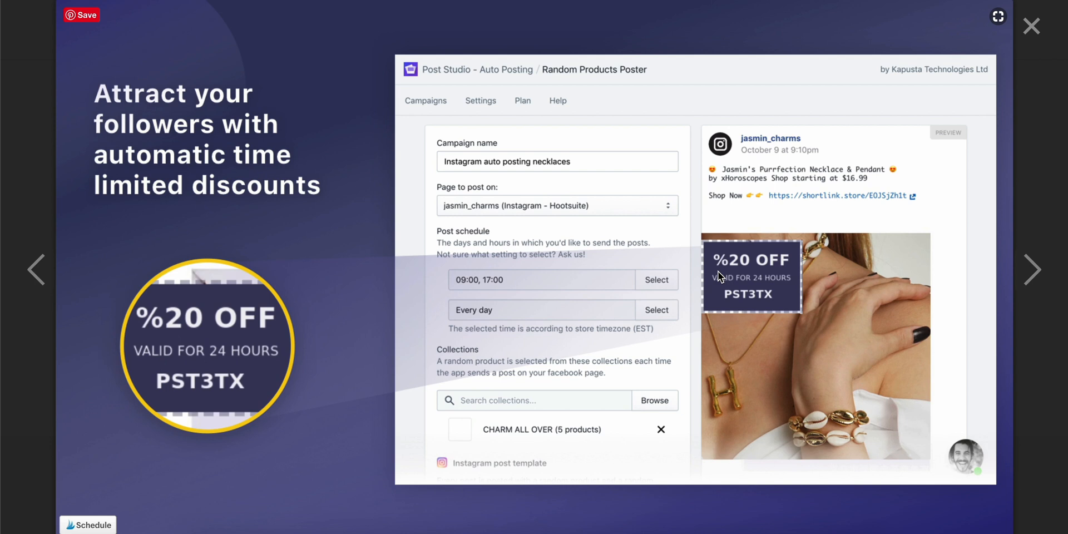
pyautogui.moveTo(628, 338)
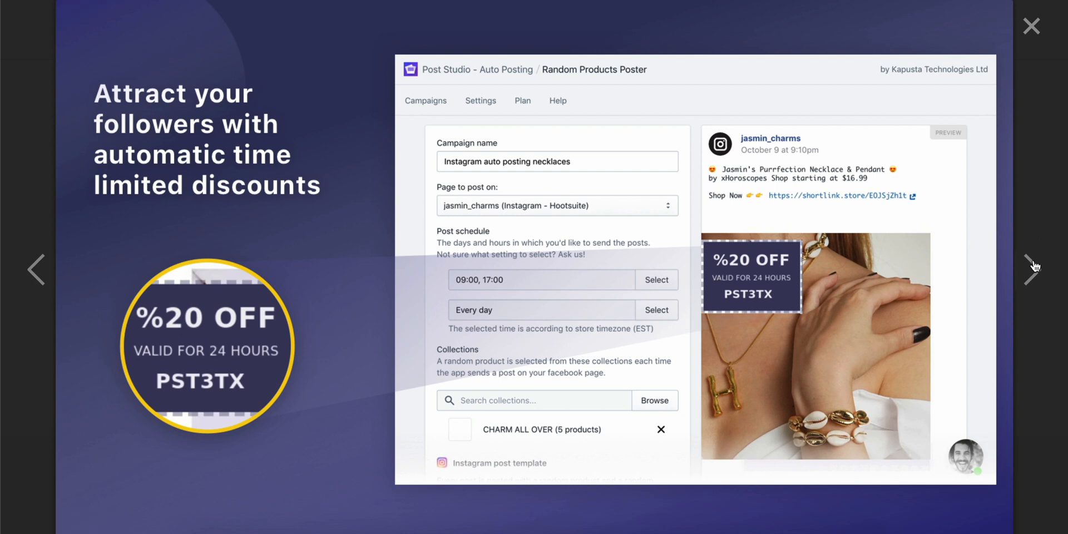
# Step: Advance the lightbox to the weekly deal sequences with automatic coupons screenshot
pyautogui.click(1032, 268)
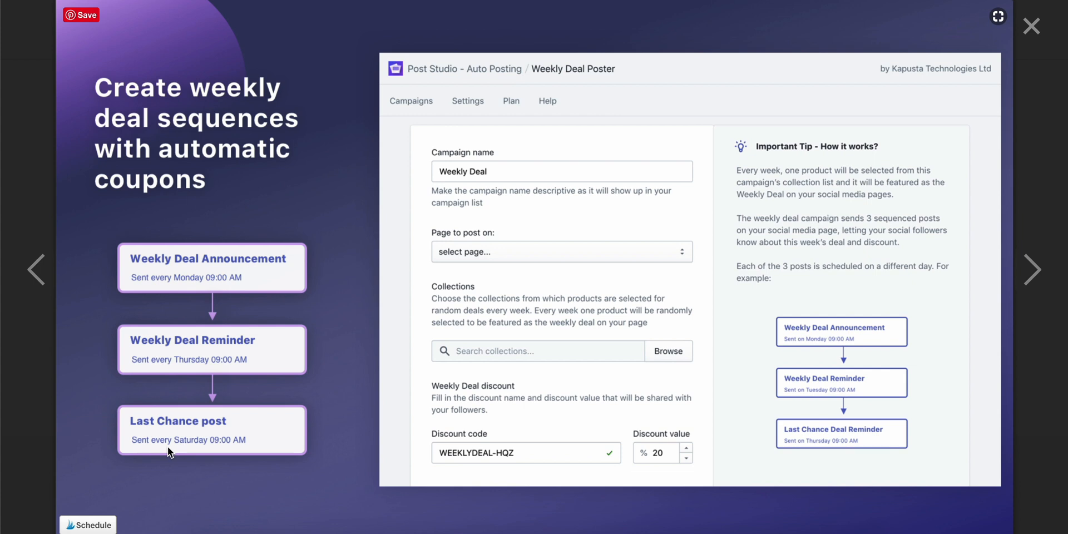
pyautogui.moveTo(148, 280)
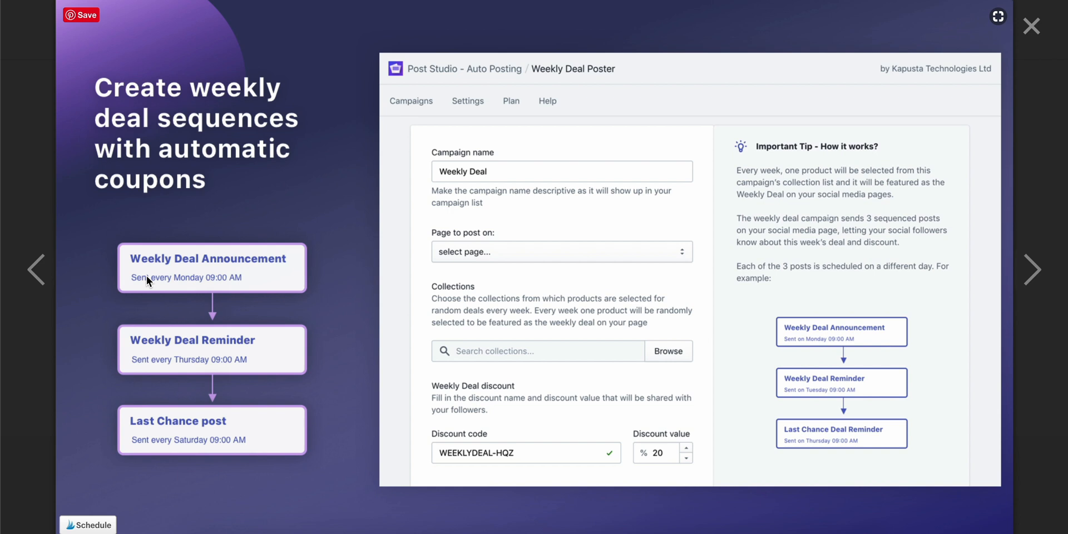
pyautogui.moveTo(276, 257)
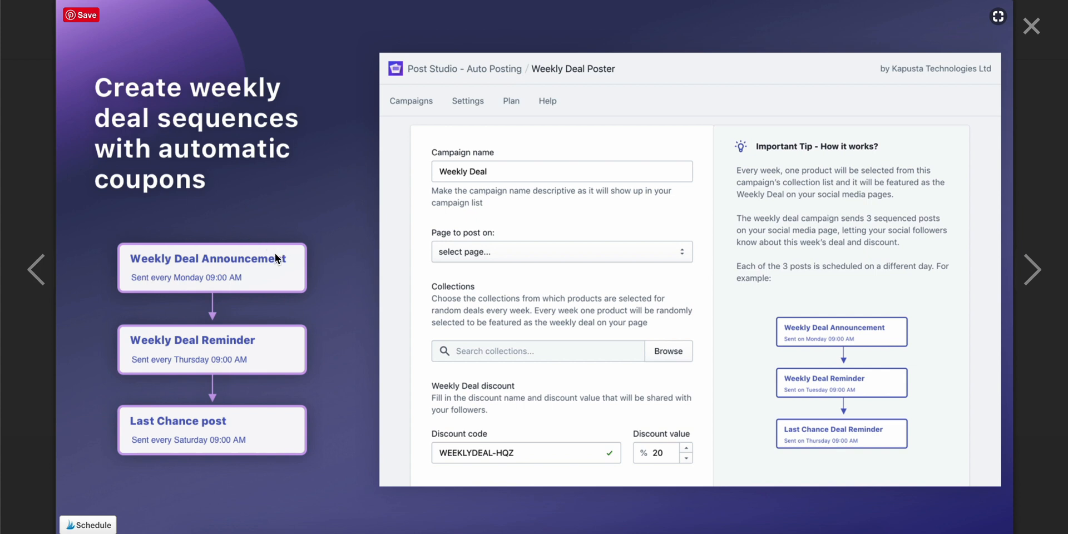
pyautogui.moveTo(360, 269)
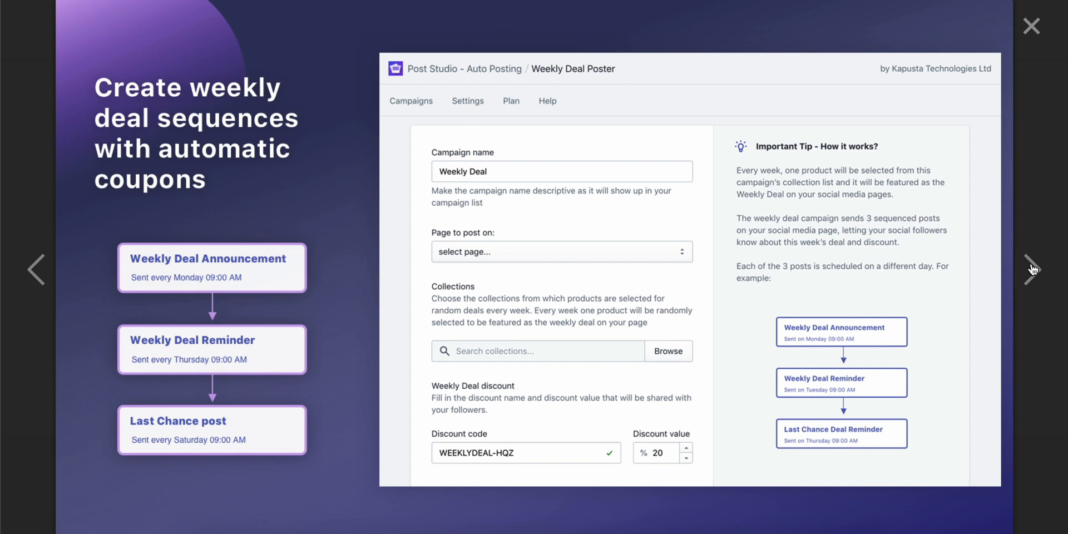
# Step: View the Facebook Auto Poster mobile preview screenshot and close the lightbox to the six-image gallery
pyautogui.click(1031, 270)
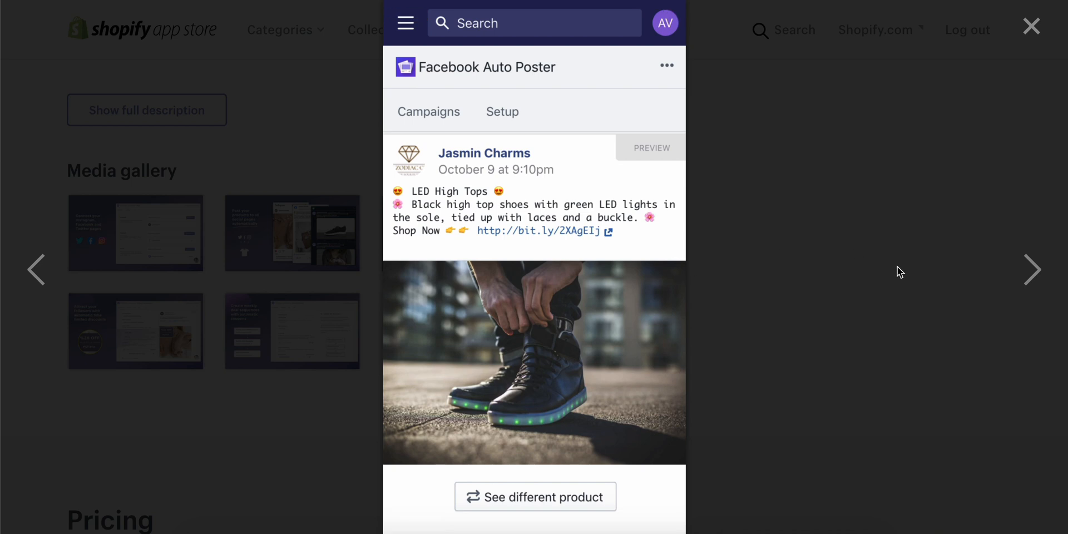
pyautogui.moveTo(1026, 270)
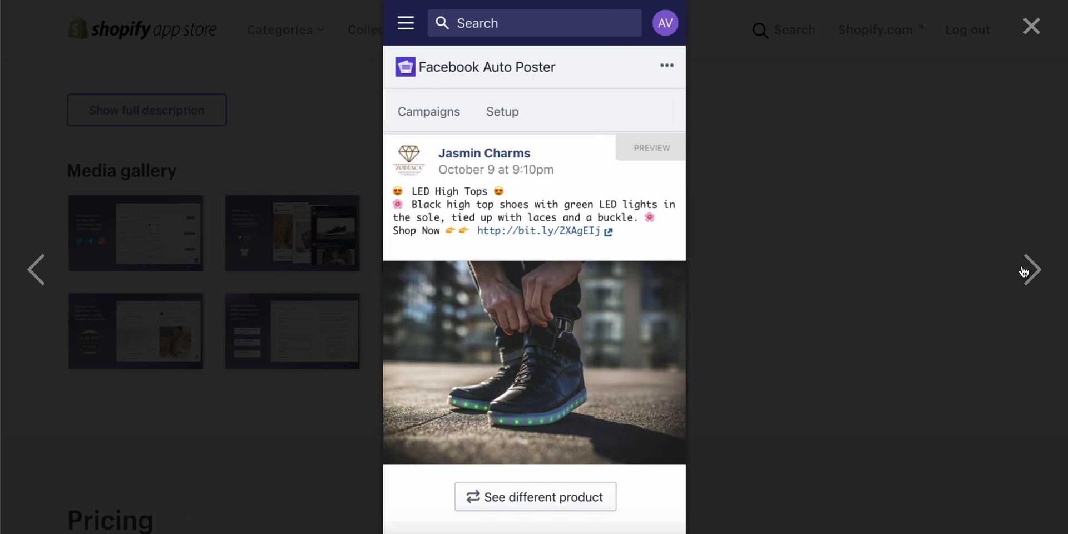
pyautogui.click(1030, 26)
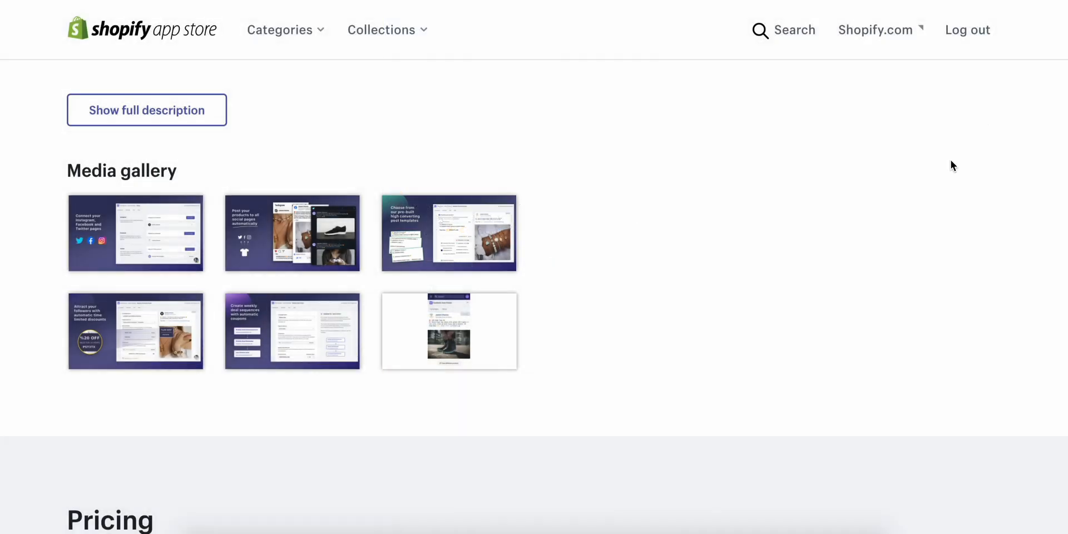
pyautogui.scroll(-3)
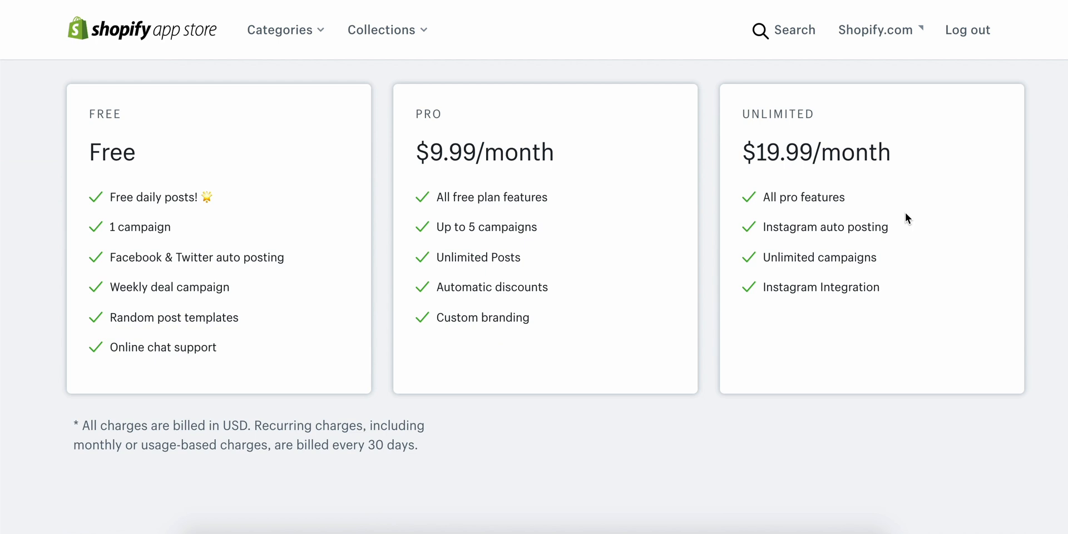
pyautogui.moveTo(791, 160)
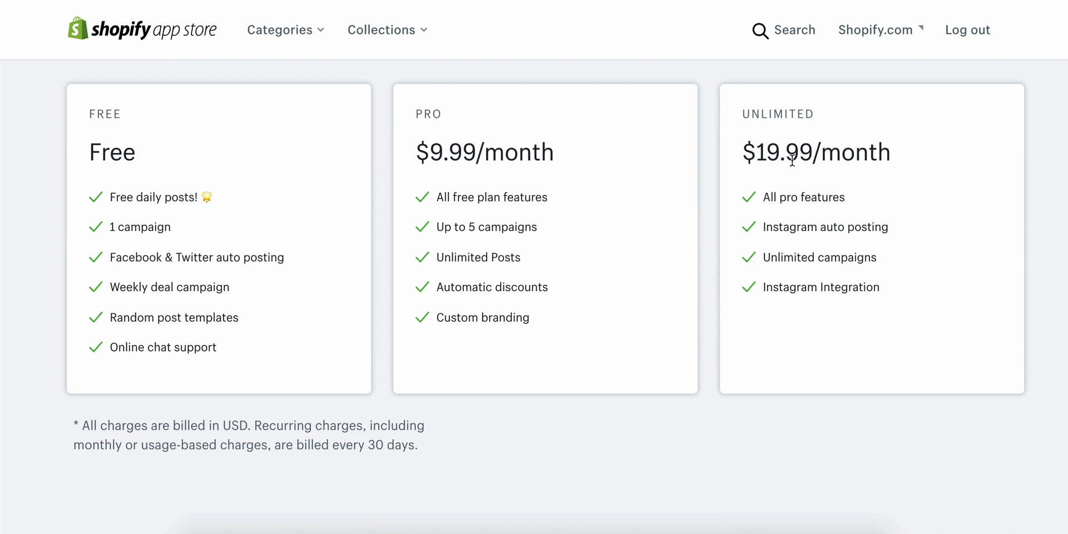
pyautogui.moveTo(708, 110)
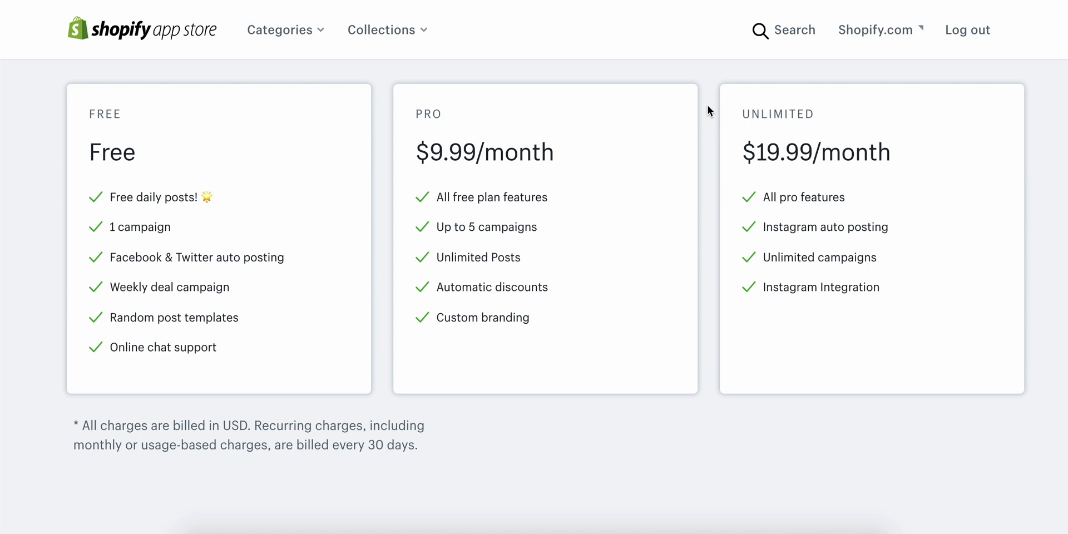
pyautogui.moveTo(312, 301)
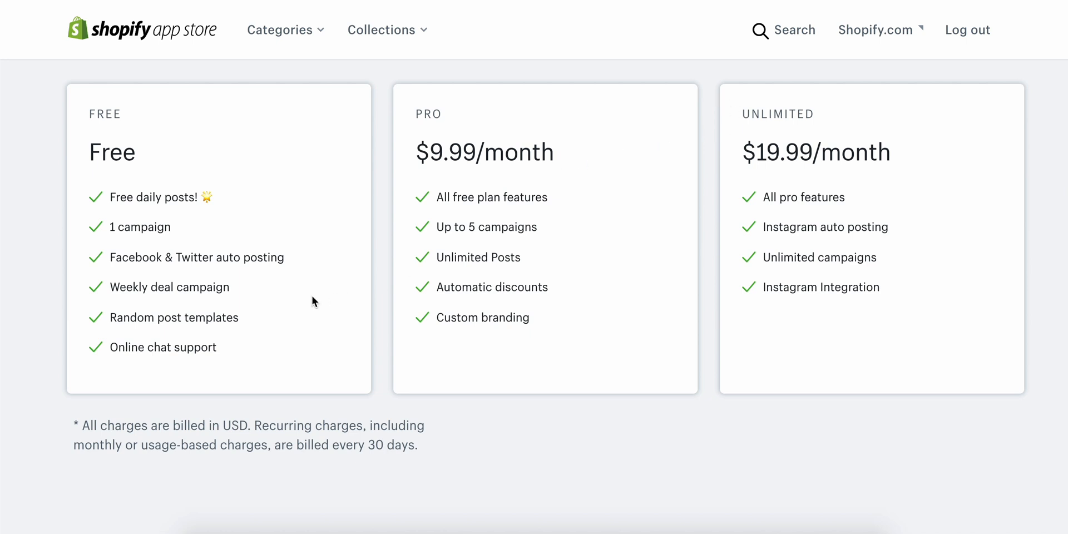
pyautogui.moveTo(504, 249)
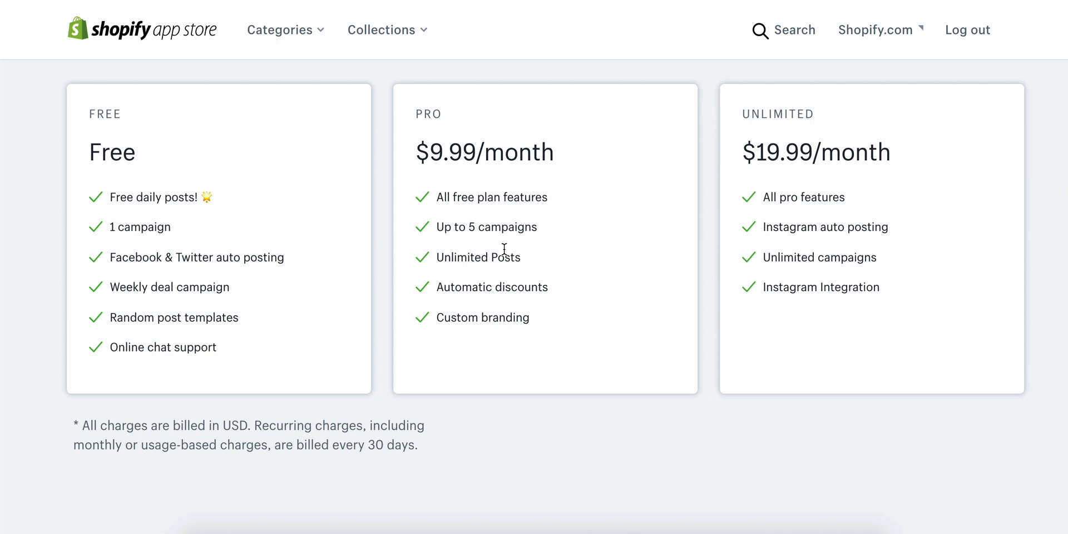
pyautogui.moveTo(508, 194)
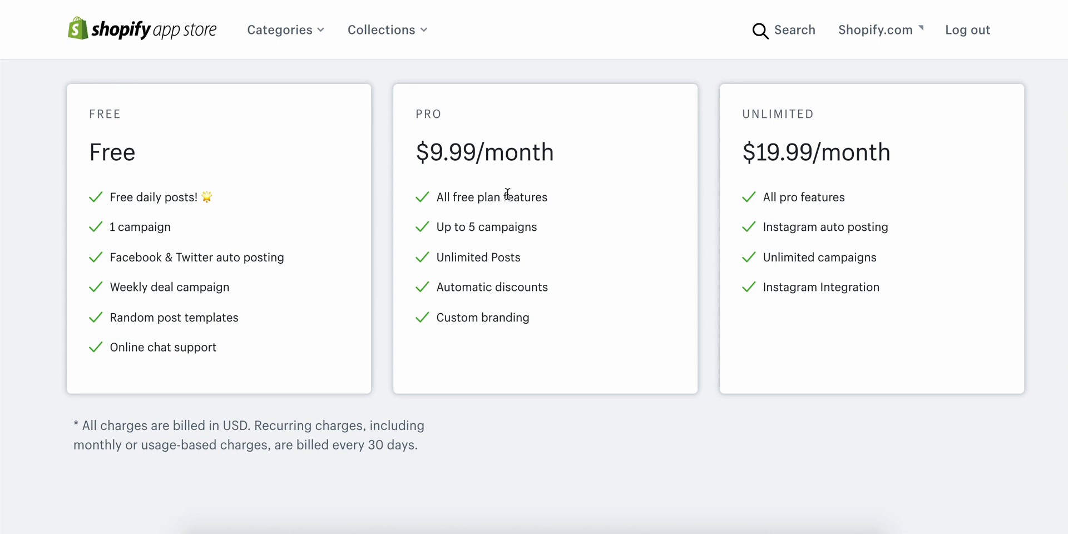
pyautogui.moveTo(506, 215)
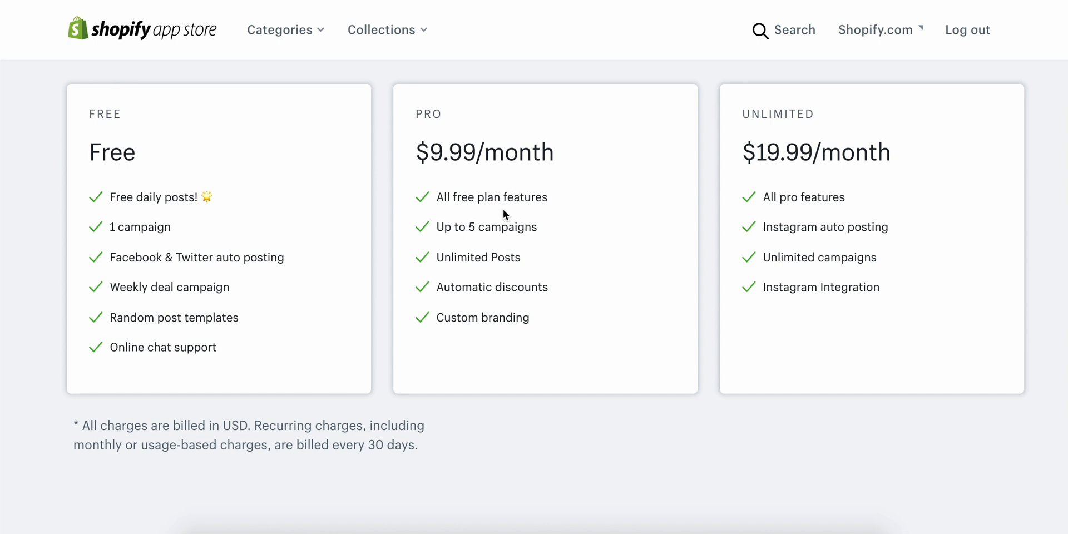
pyautogui.moveTo(497, 224)
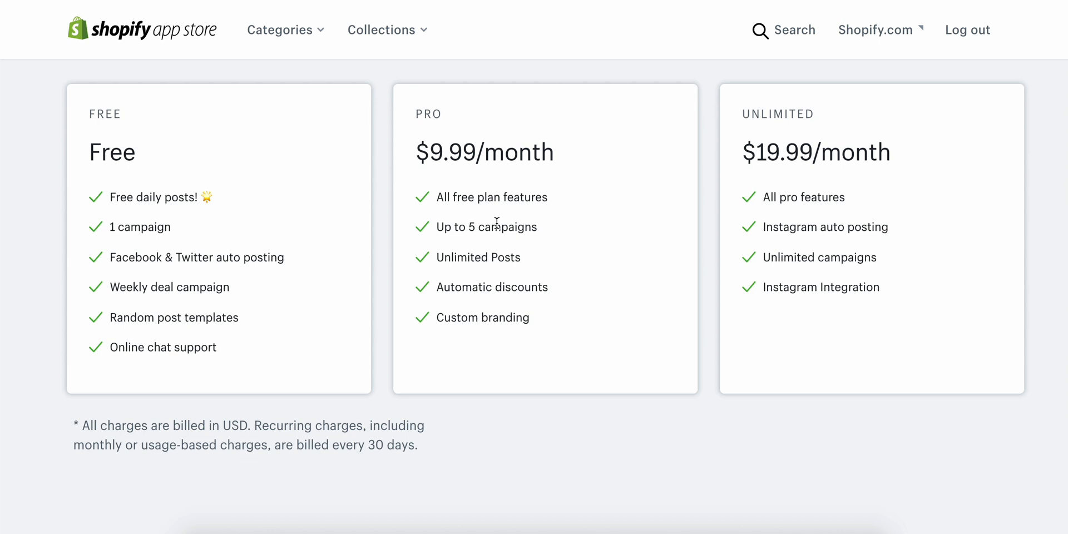
pyautogui.moveTo(493, 251)
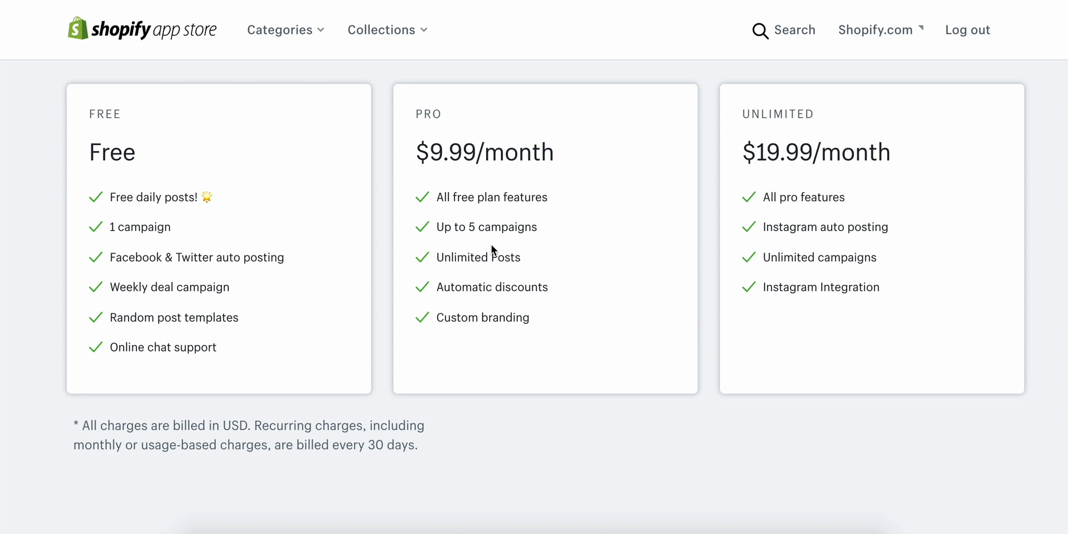
pyautogui.moveTo(465, 319)
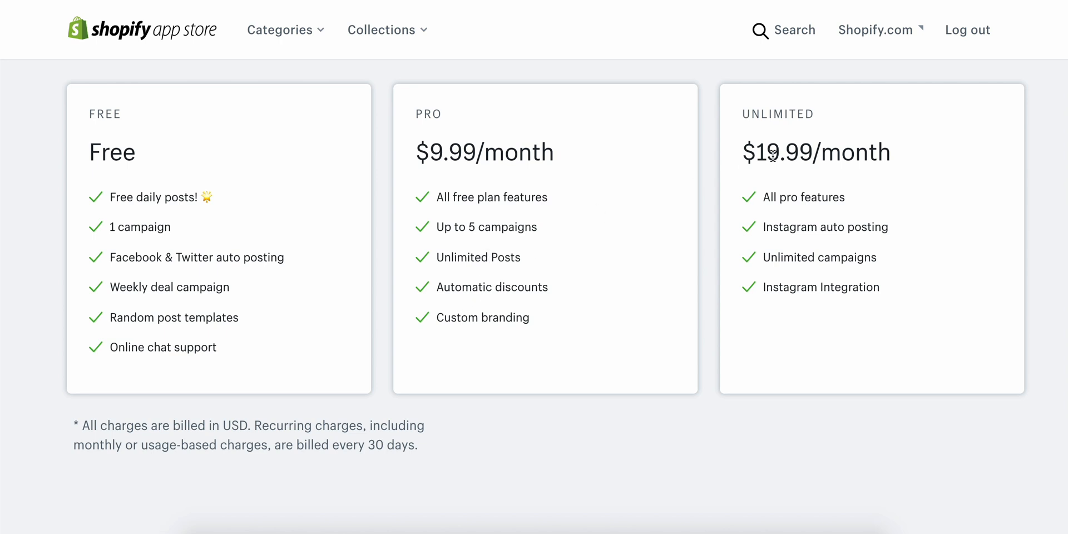
pyautogui.moveTo(475, 257)
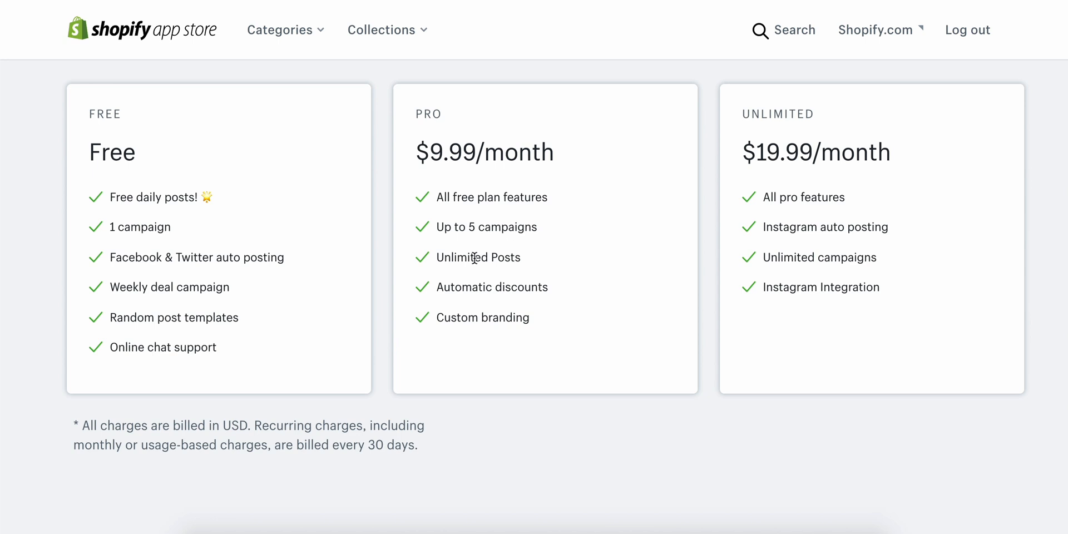
pyautogui.moveTo(430, 158)
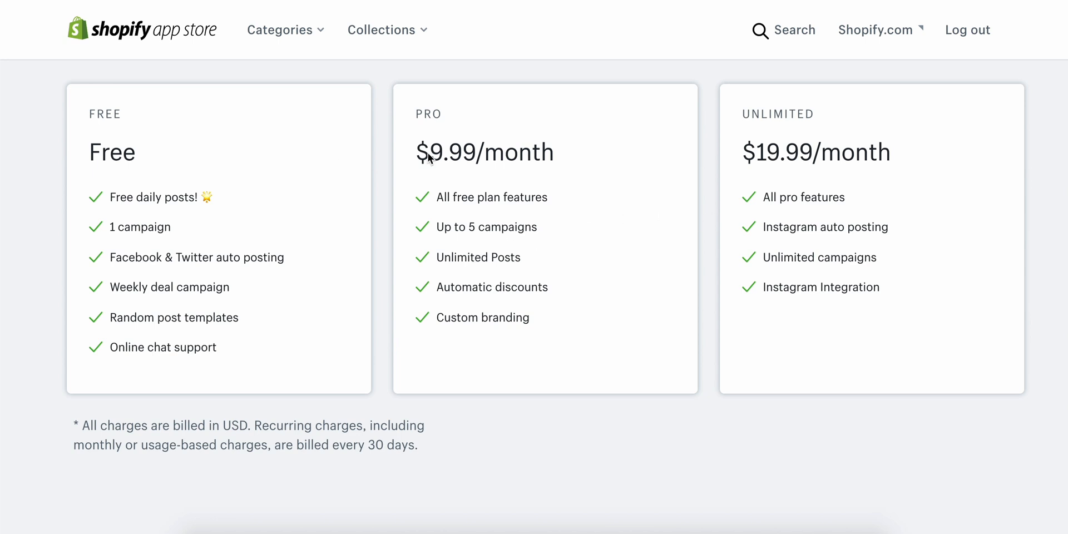
pyautogui.moveTo(708, 226)
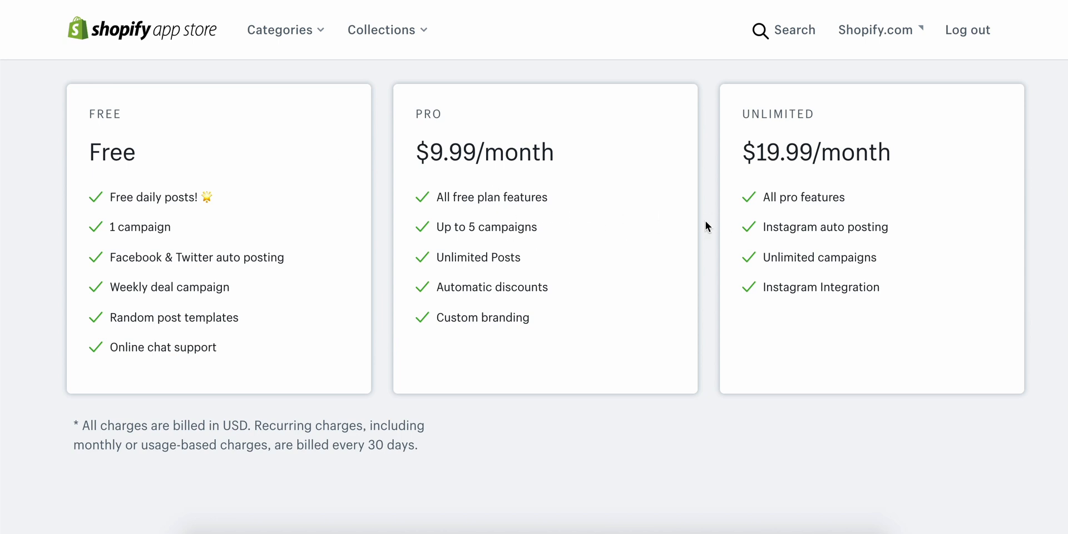
pyautogui.moveTo(806, 217)
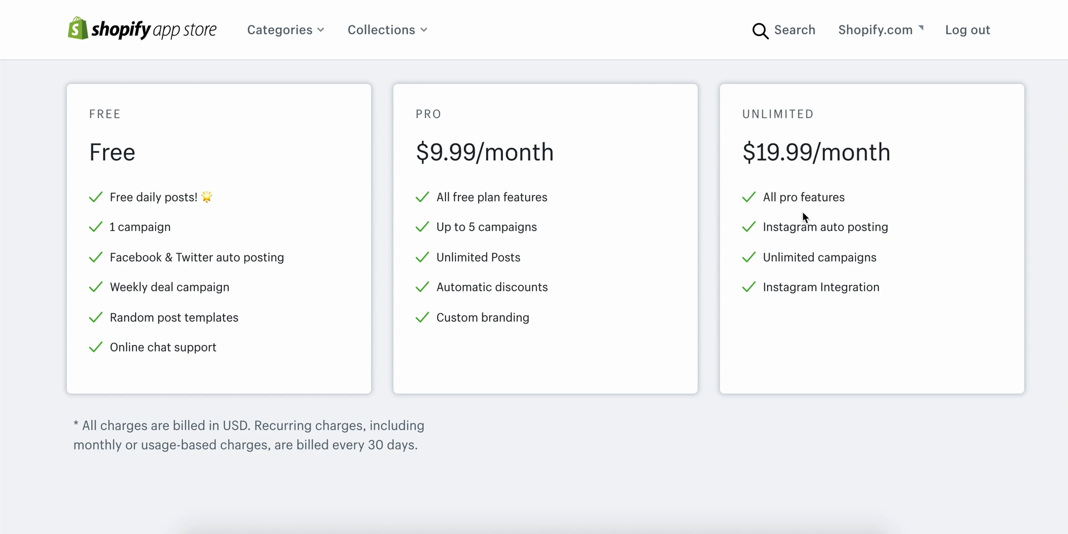
pyautogui.moveTo(721, 259)
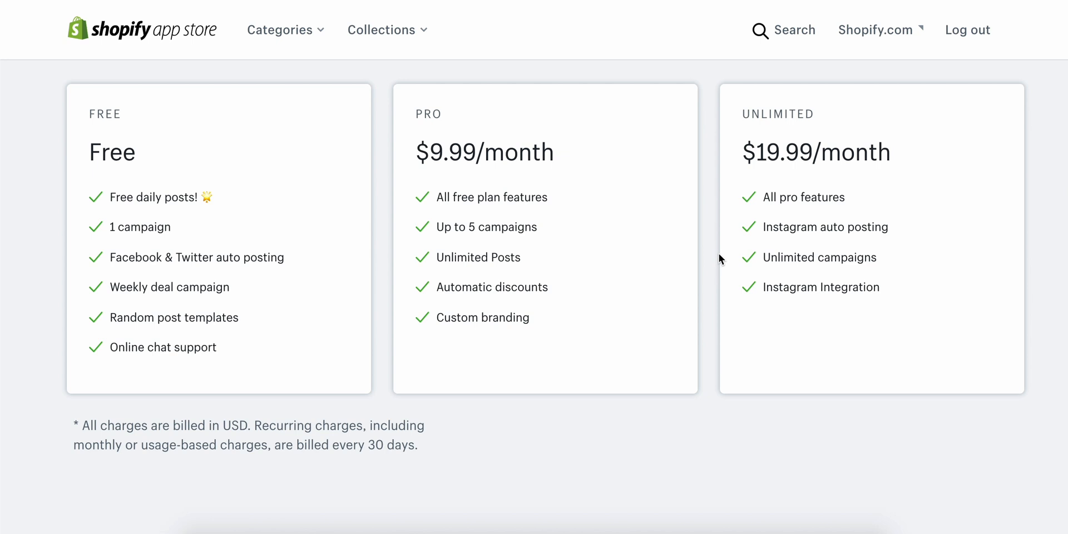
pyautogui.moveTo(796, 247)
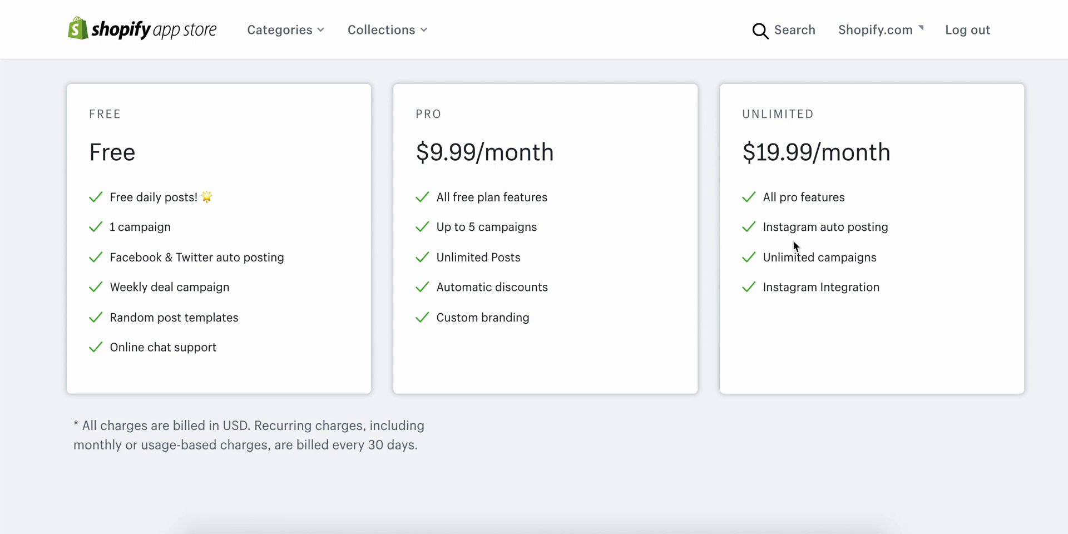
pyautogui.moveTo(779, 249)
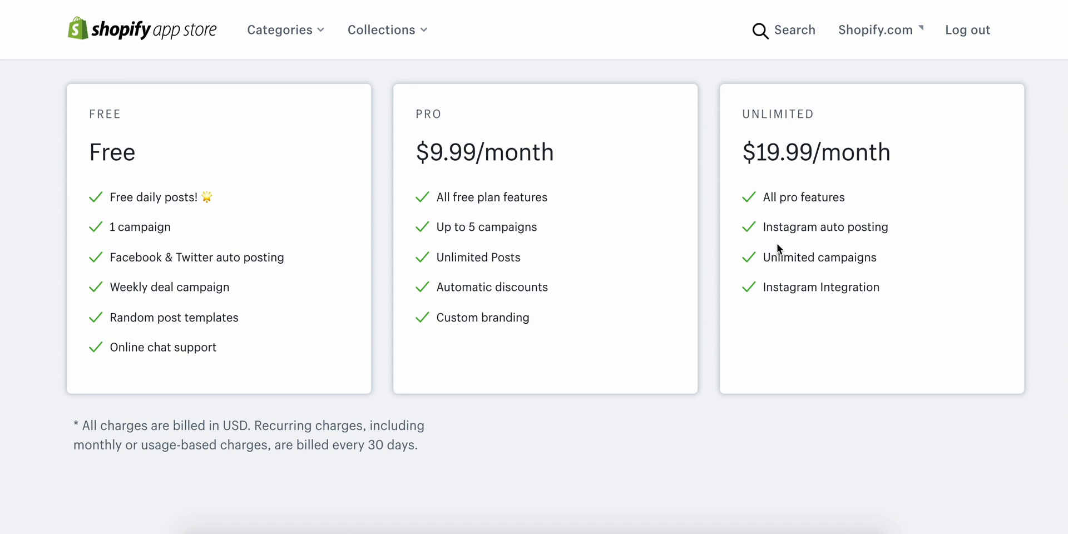
pyautogui.moveTo(767, 211)
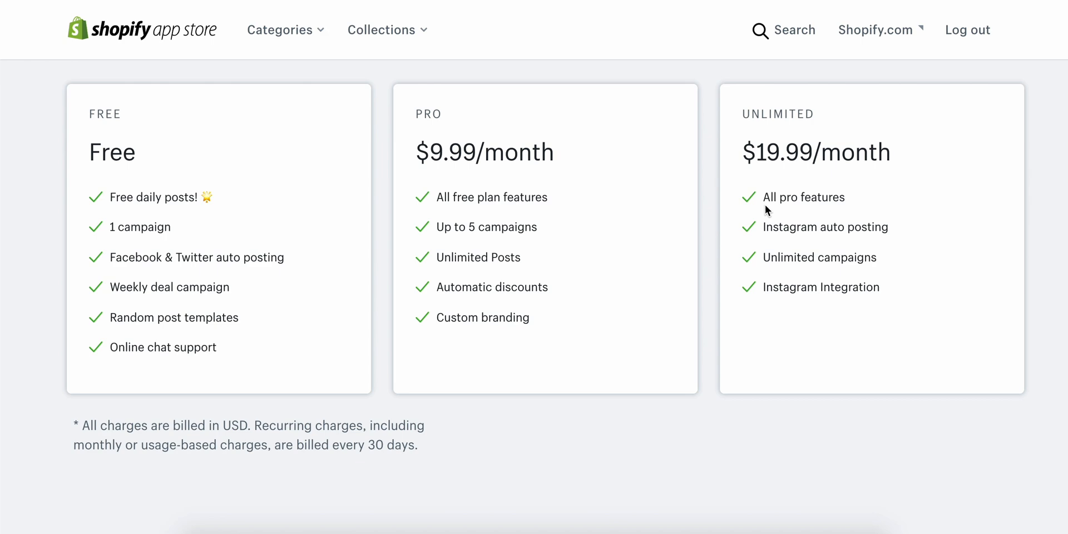
# Step: Scroll the listing back to its header with the title, Kapusta Technologies Ltd and the 5.0 rating
pyautogui.scroll(-3)
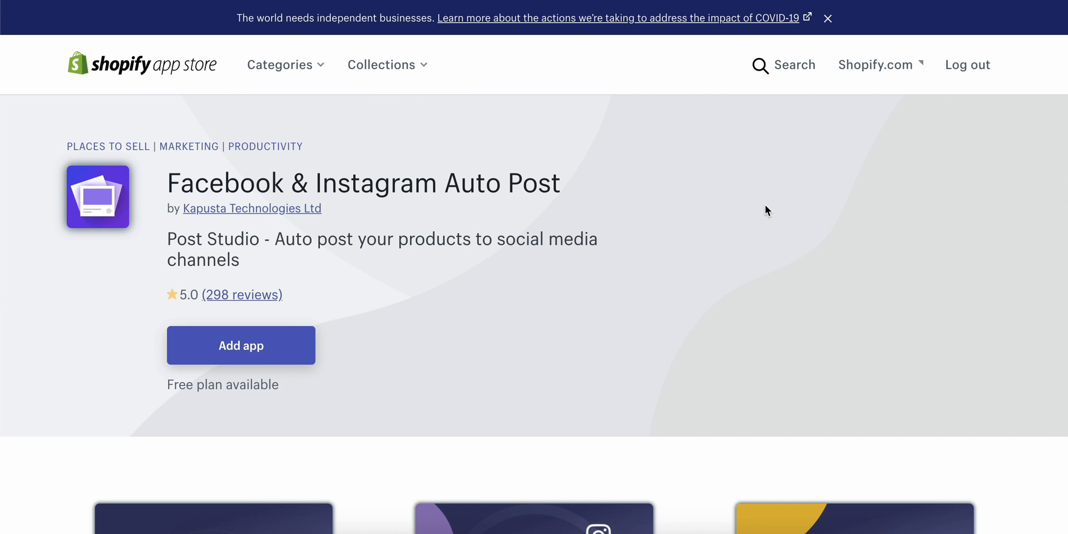
pyautogui.scroll(-3)
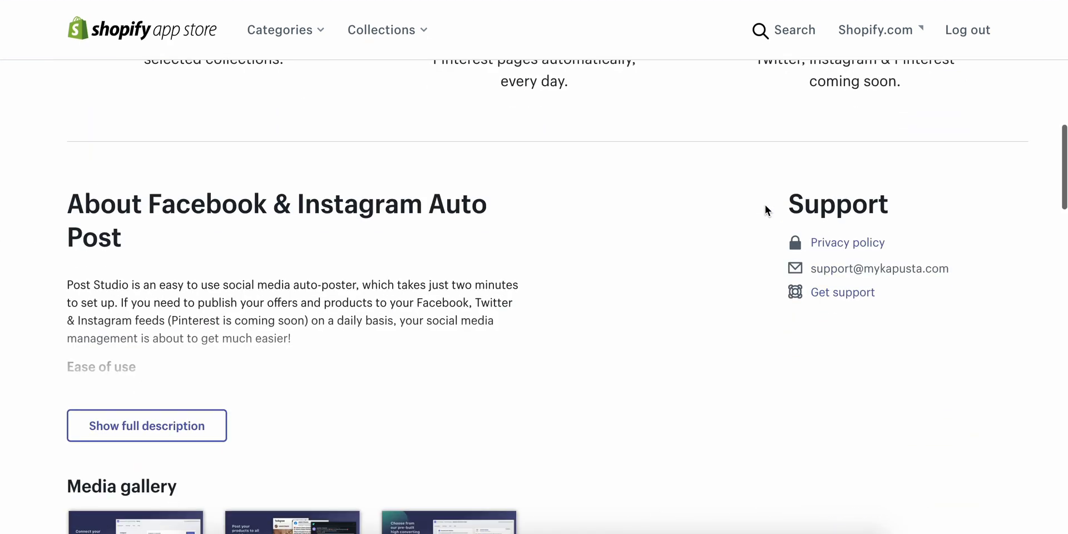
pyautogui.scroll(-3)
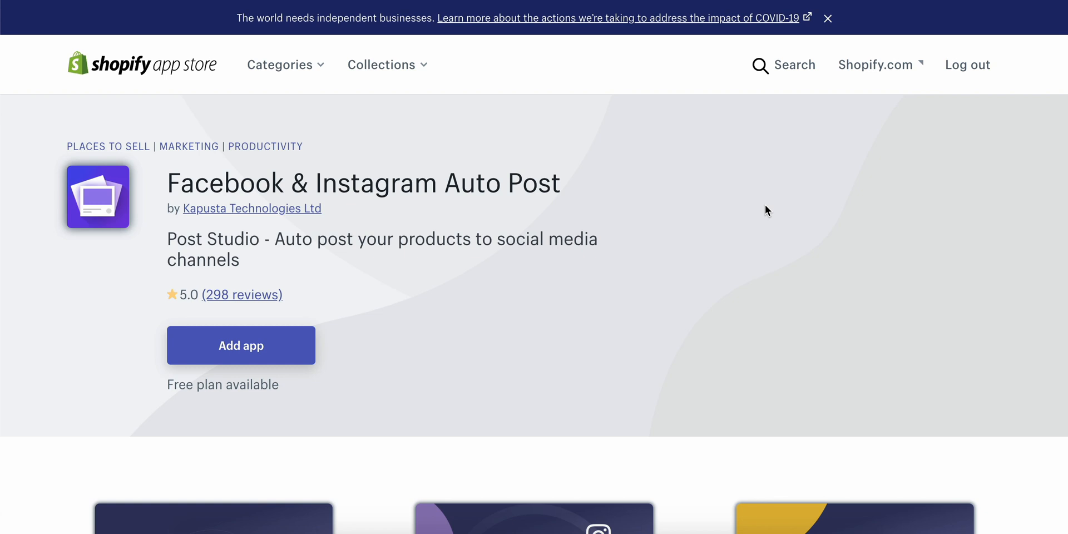
pyautogui.scroll(-3)
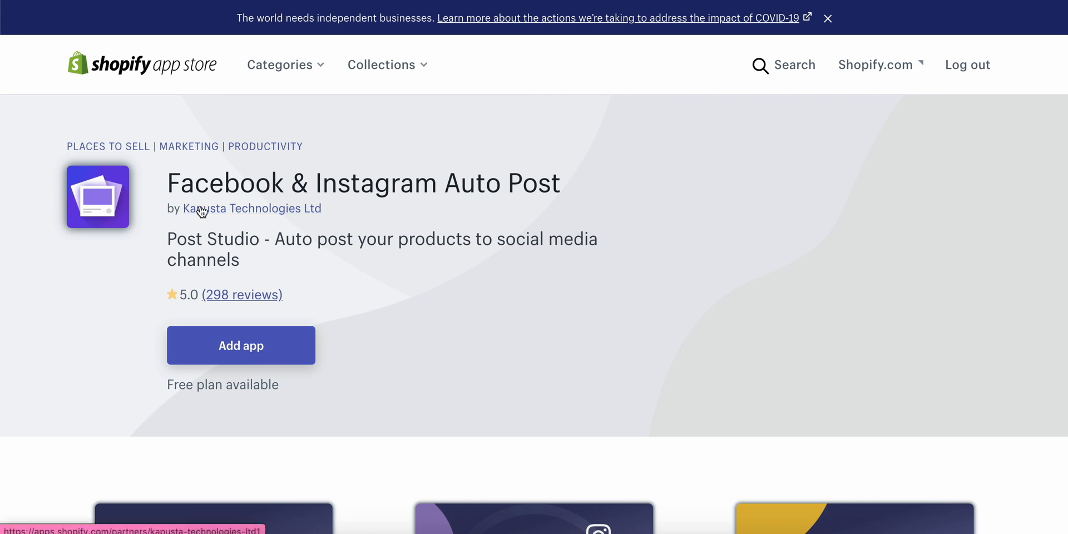
pyautogui.moveTo(525, 128)
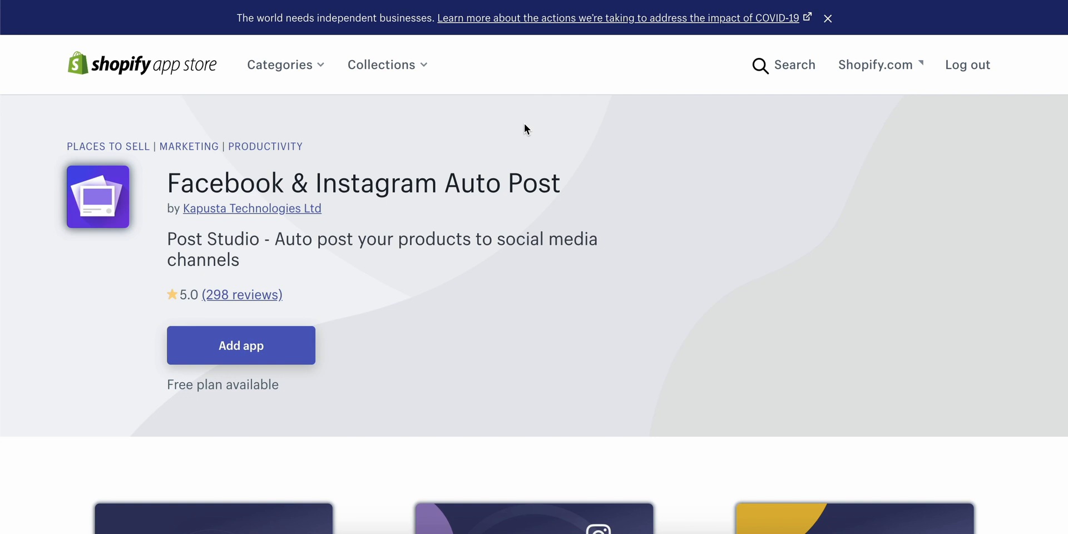
pyautogui.moveTo(450, 177)
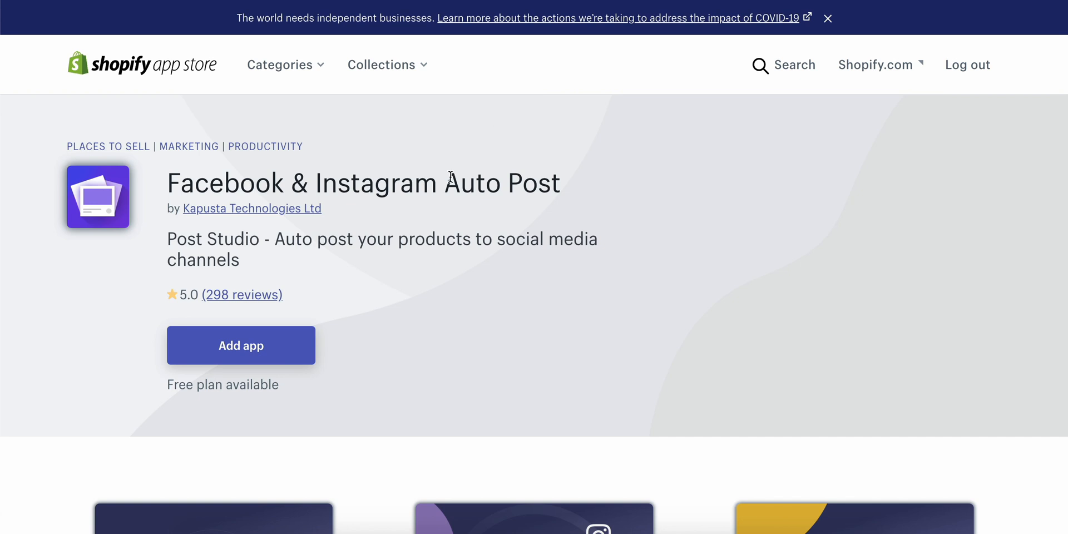
pyautogui.moveTo(439, 227)
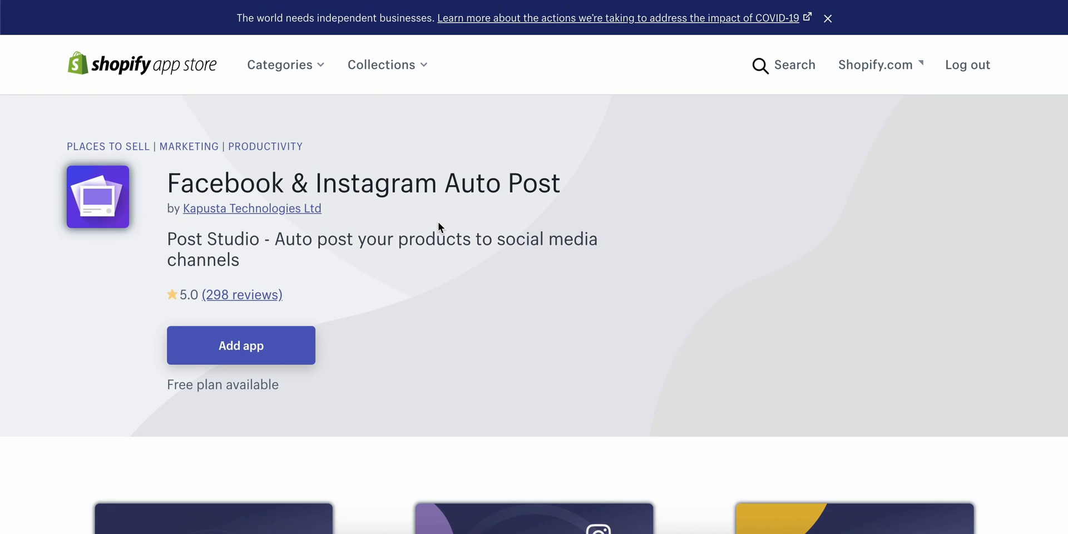
pyautogui.moveTo(435, 228)
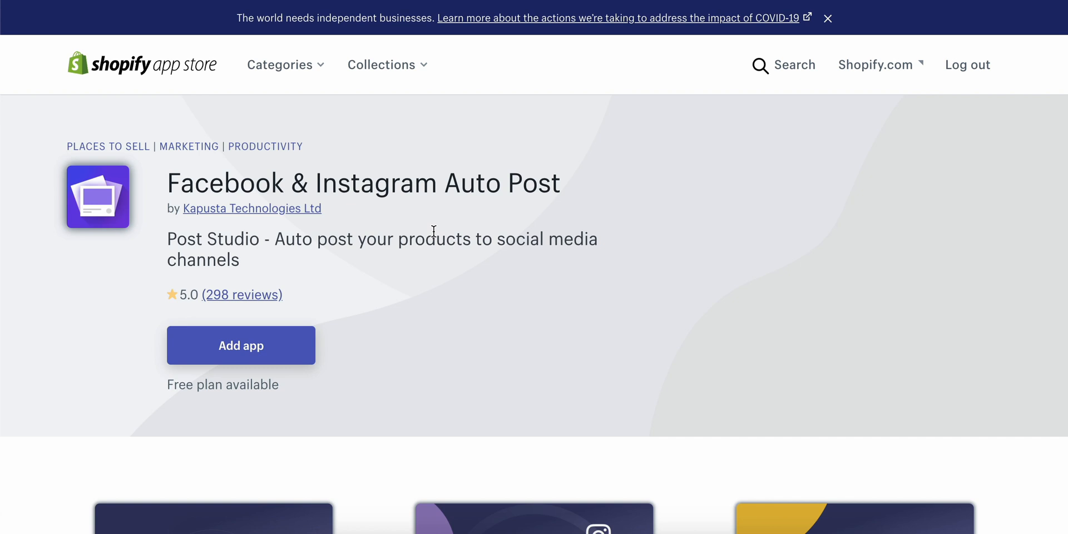
pyautogui.moveTo(433, 231)
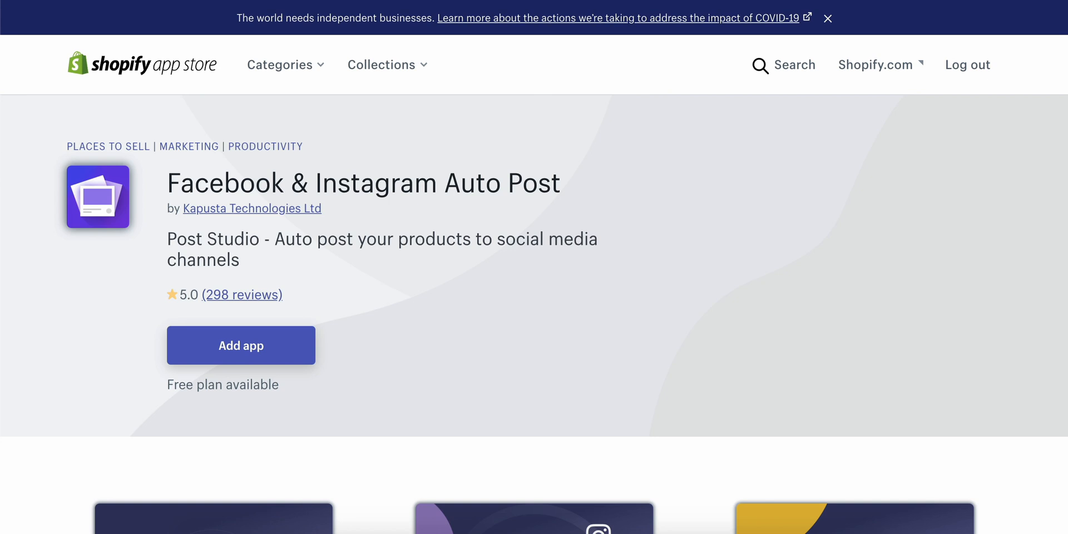